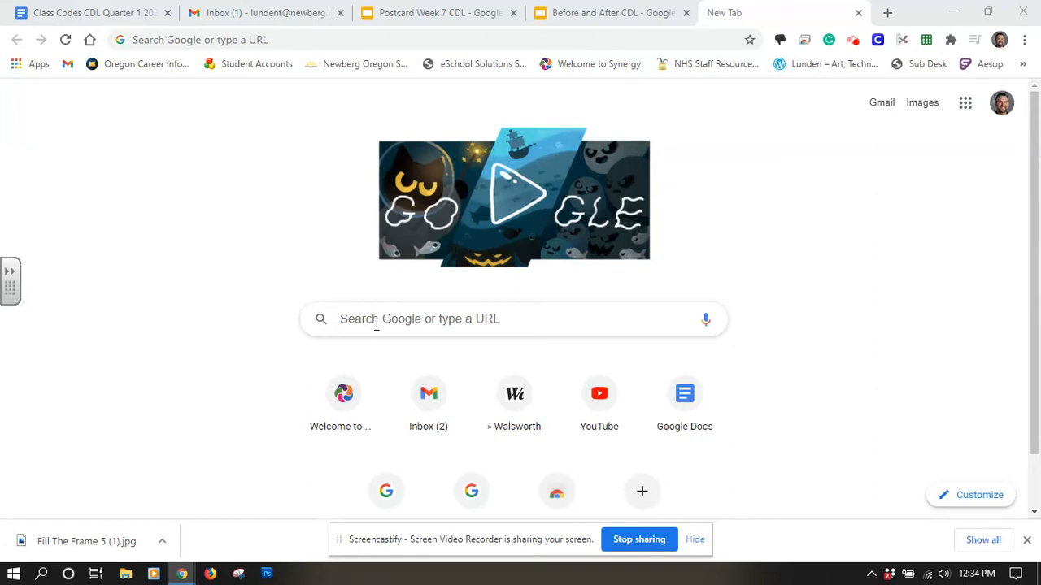
- Search Google for 'photopea' from the new tab page
left_click(514, 319)
type("photopea")
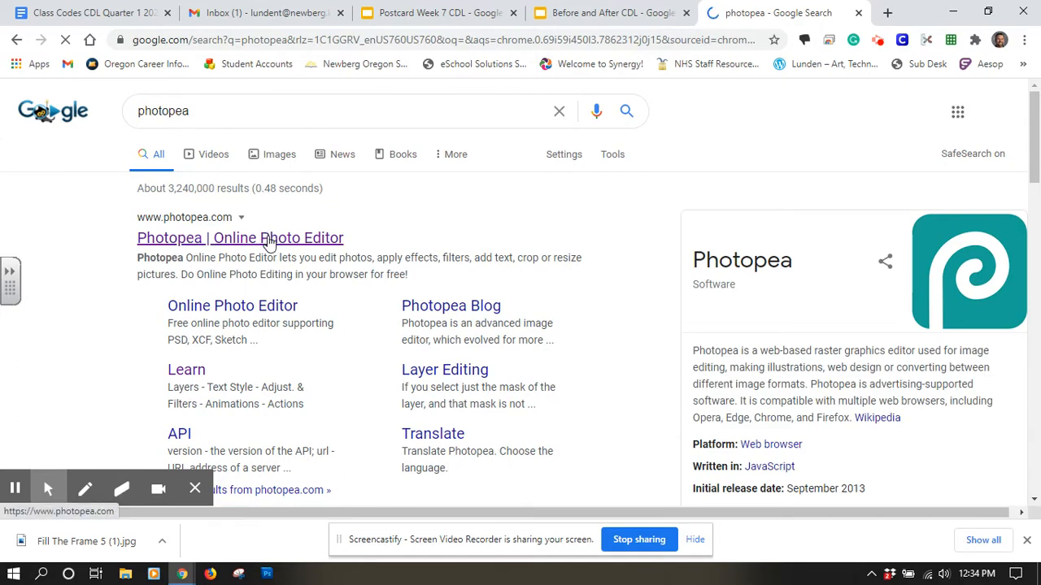
- Open the 'Photopea | Online Photo Editor' search result
left_click(240, 237)
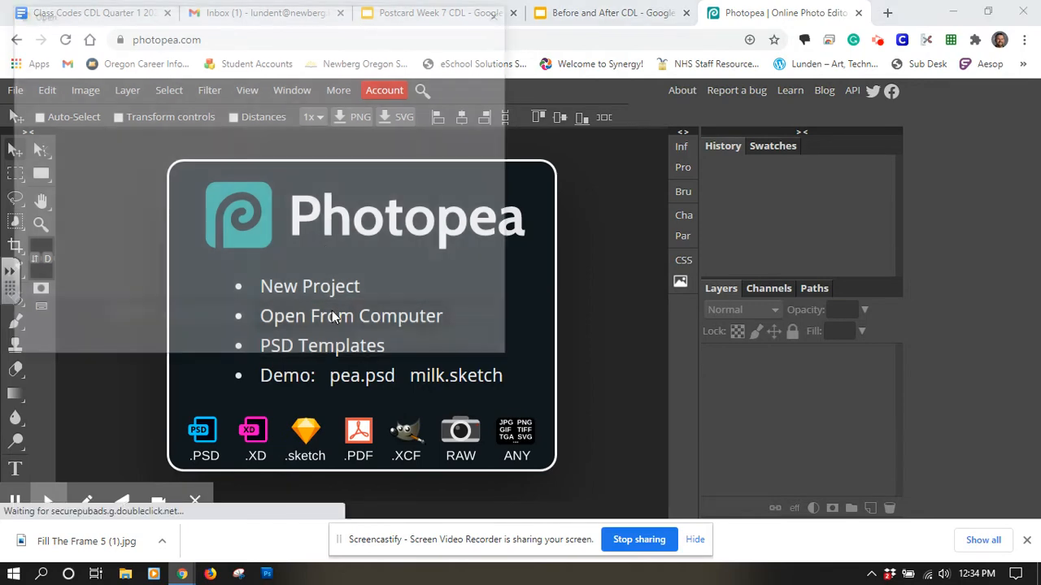
- Open the 'Fill The Frame 5' JPG from the computer in Photopea
left_click(351, 315)
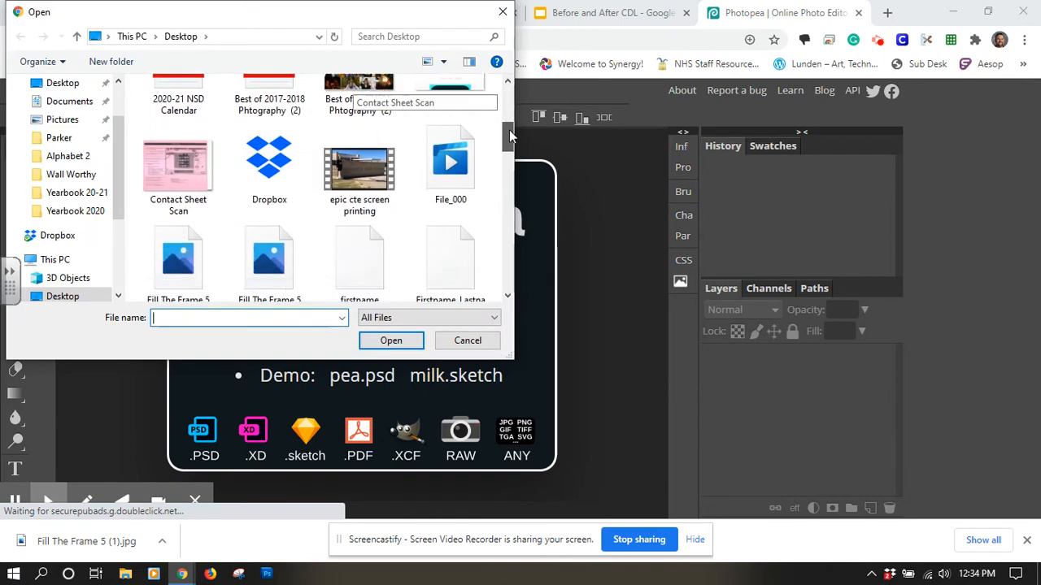
left_click(468, 340)
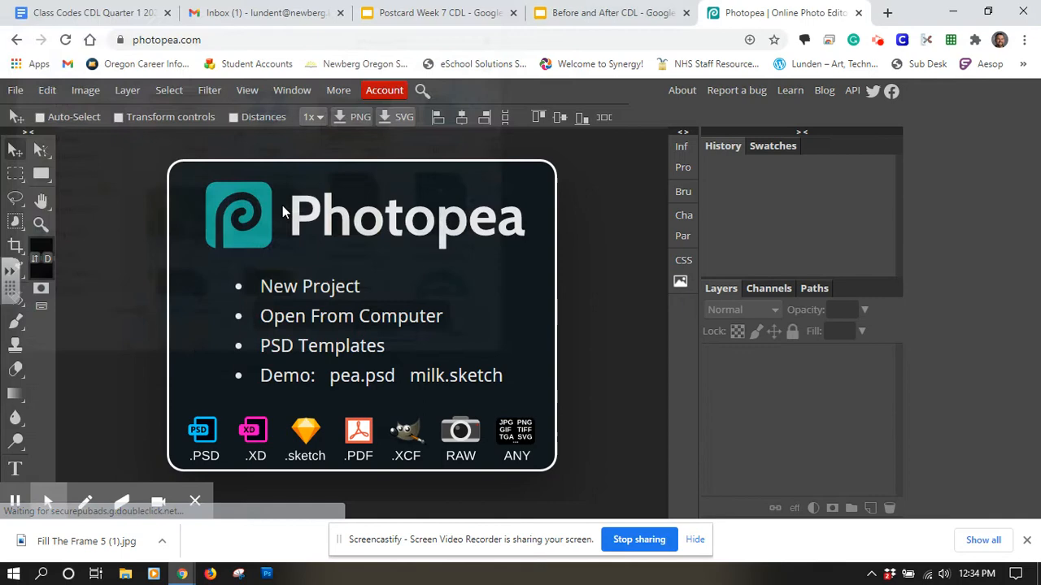
left_click(351, 315)
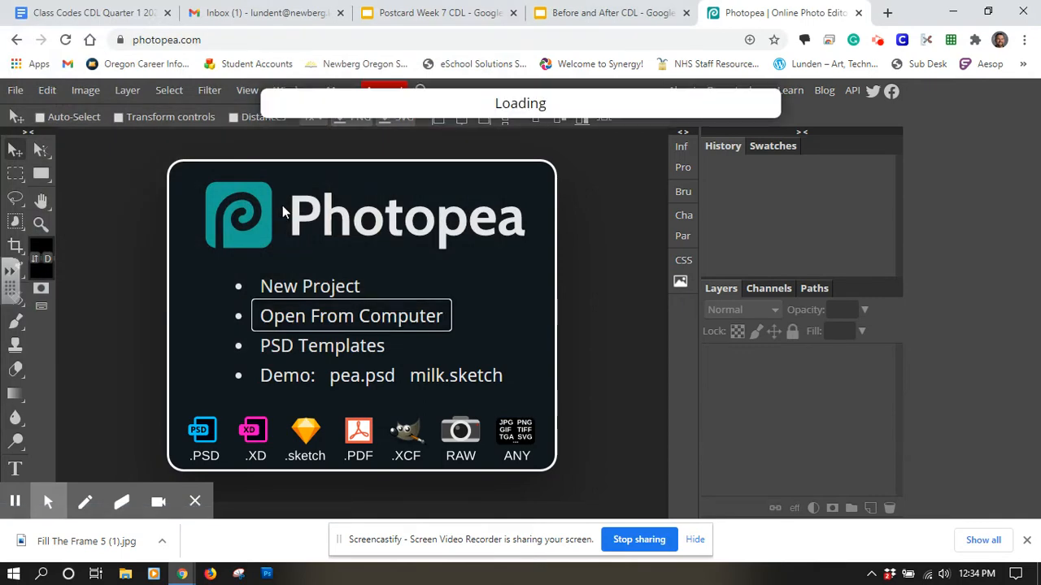
left_click(352, 315)
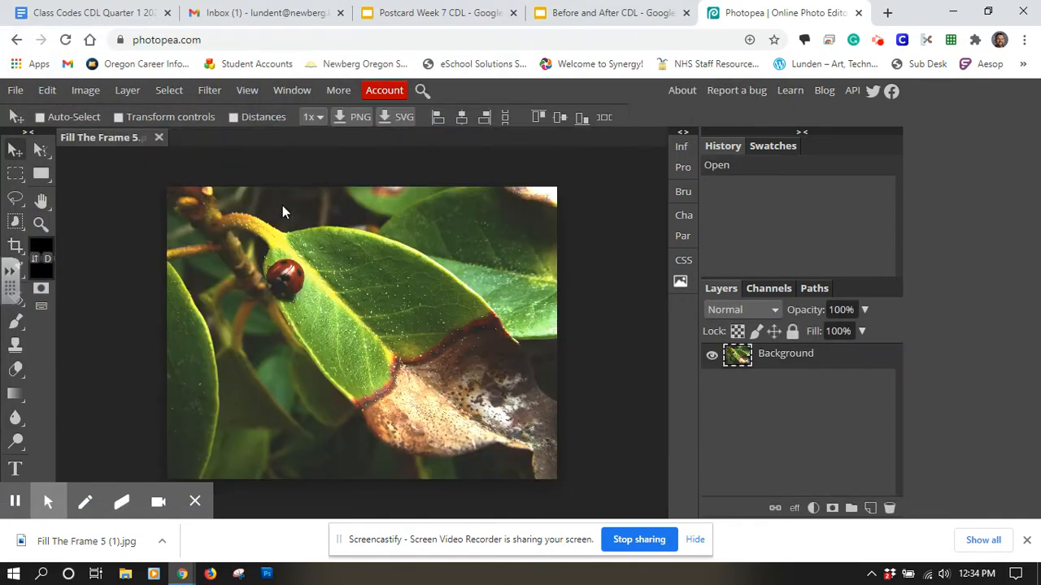
mouse_move(305, 242)
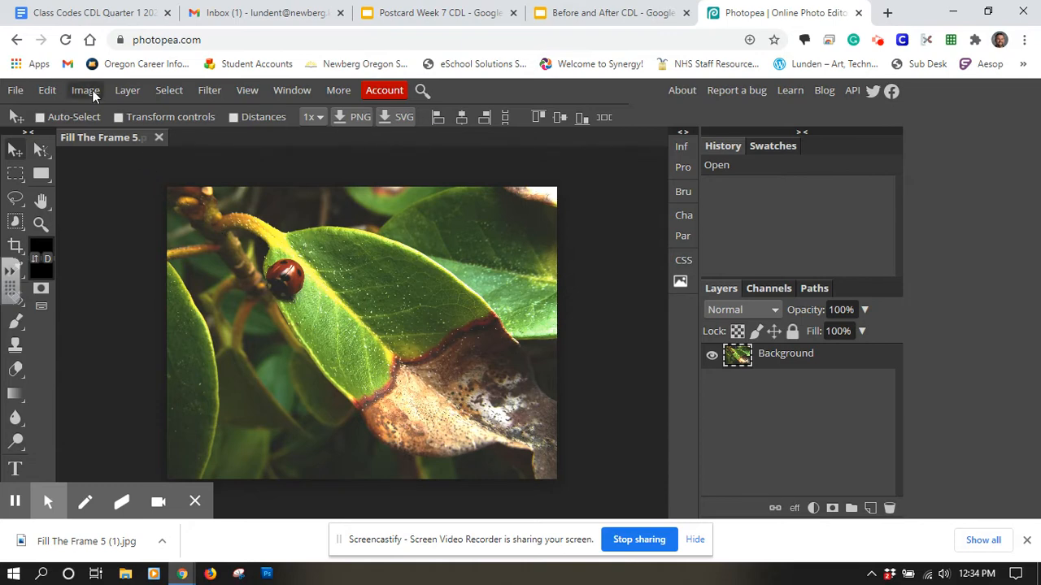
- Show the Image menu's Adjustments submenu for the ladybug photo
left_click(85, 91)
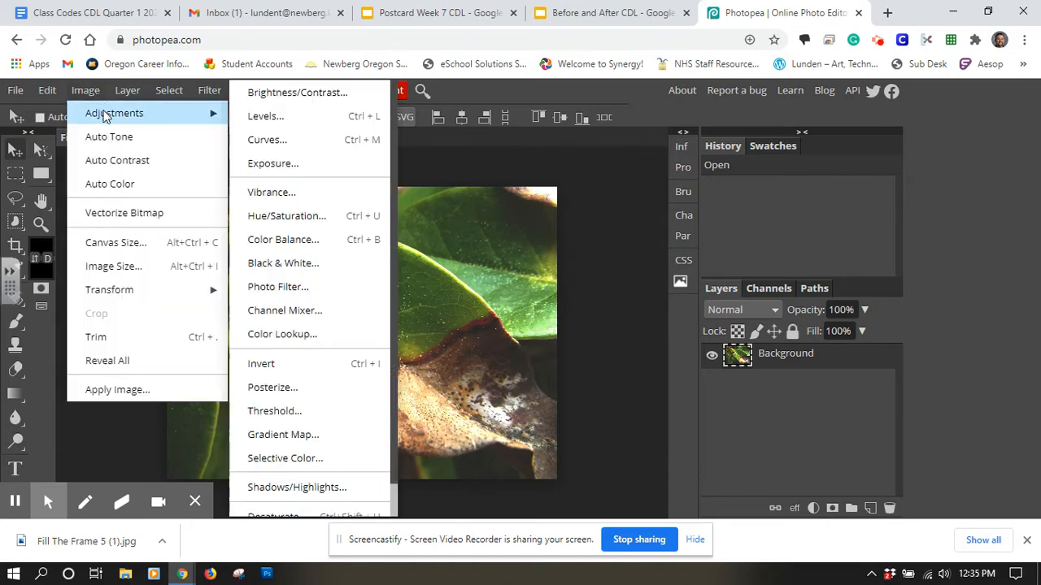
mouse_move(272, 162)
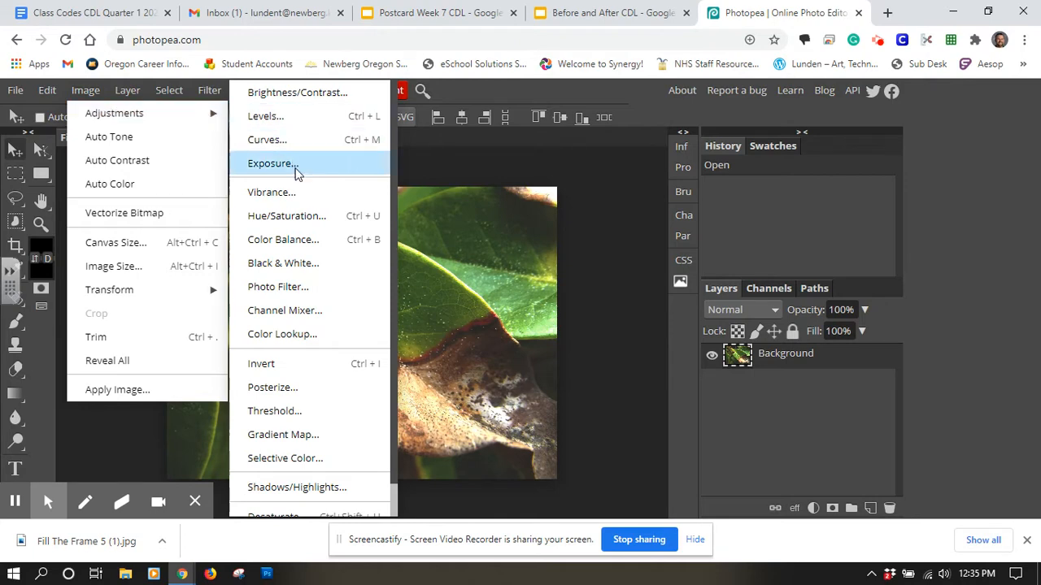
mouse_move(317, 268)
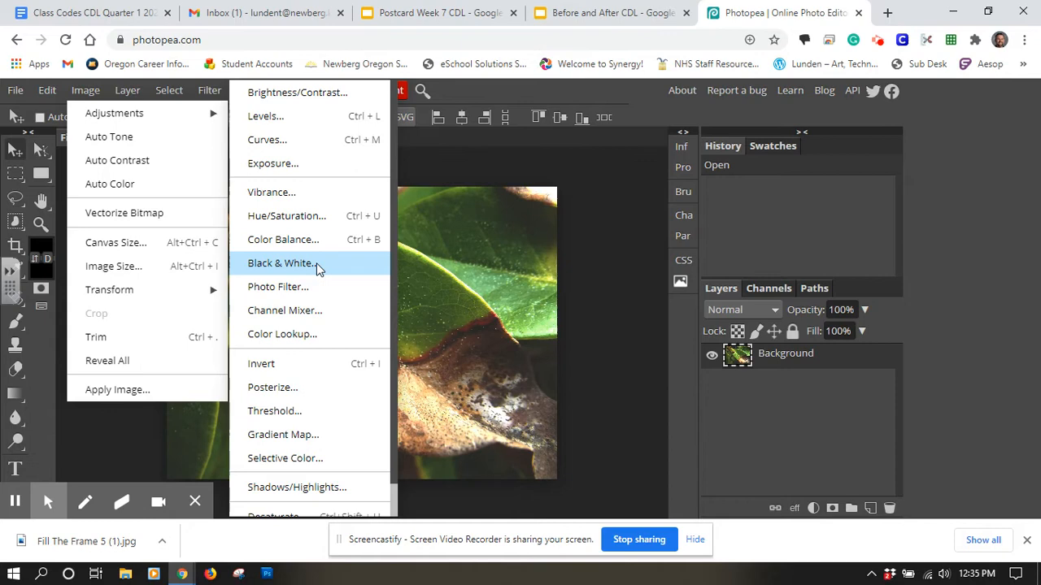
mouse_move(284, 310)
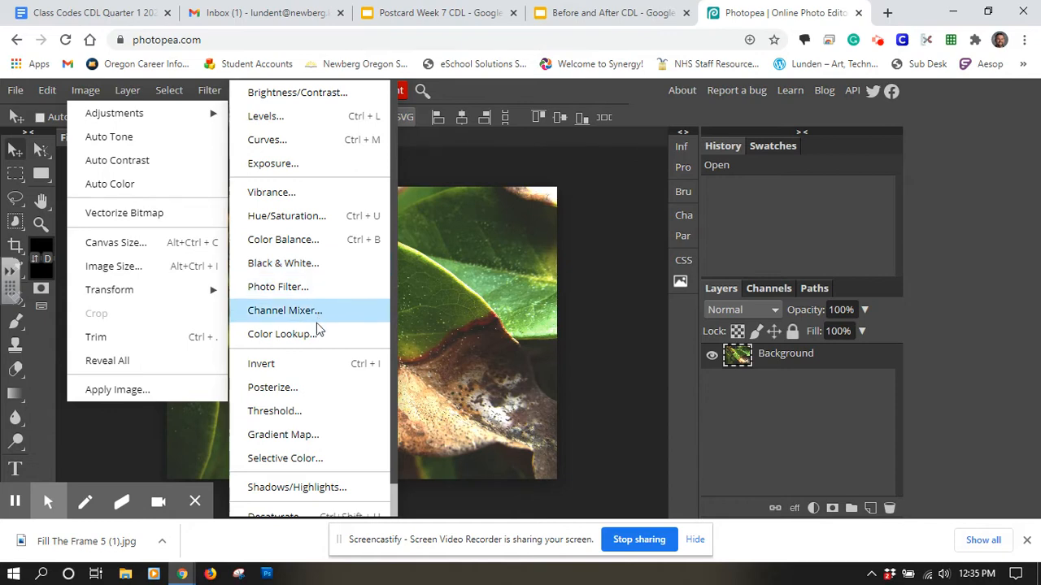
mouse_move(309, 92)
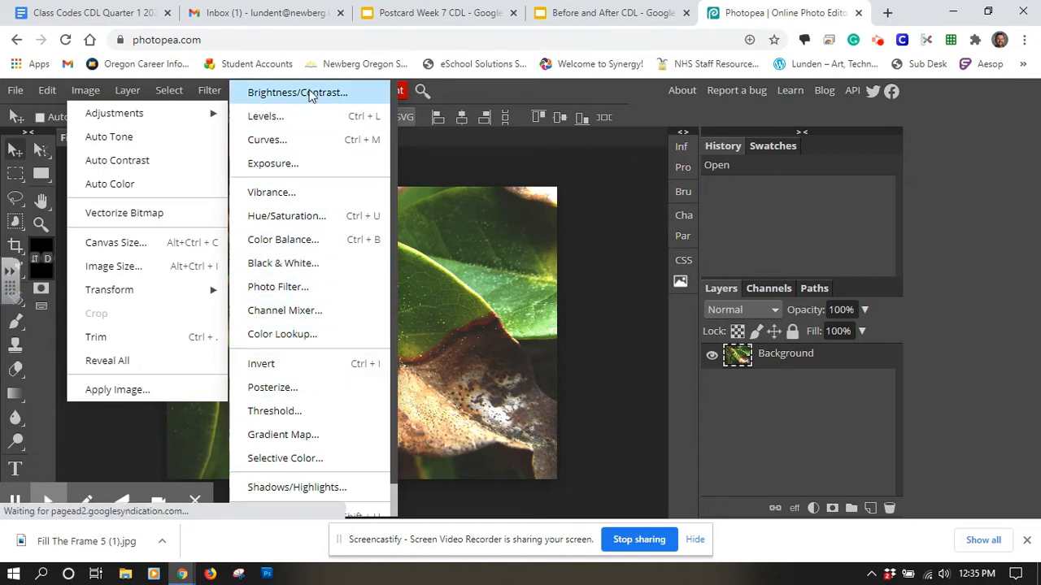
mouse_move(283, 239)
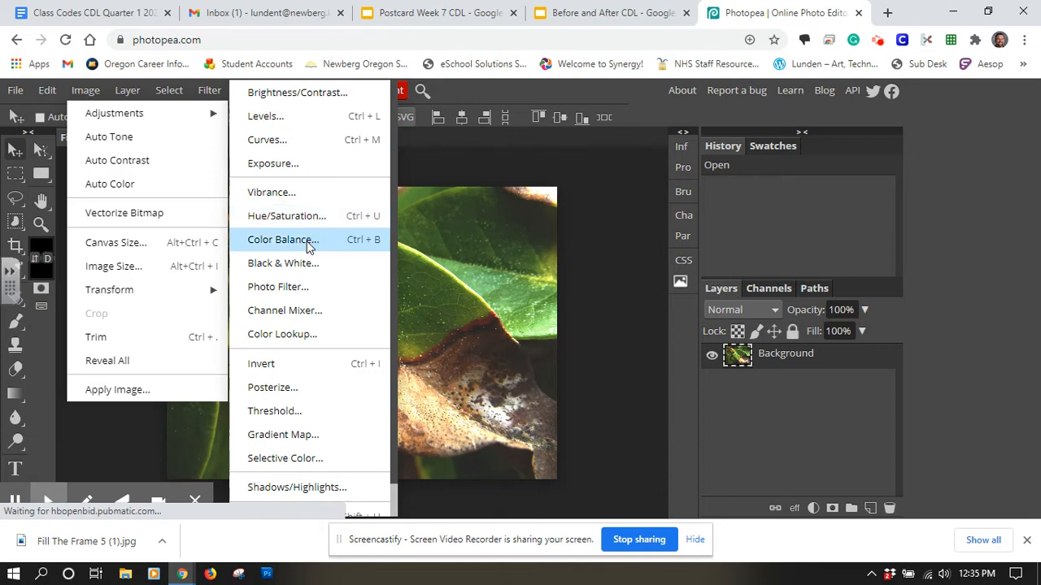
mouse_move(295, 262)
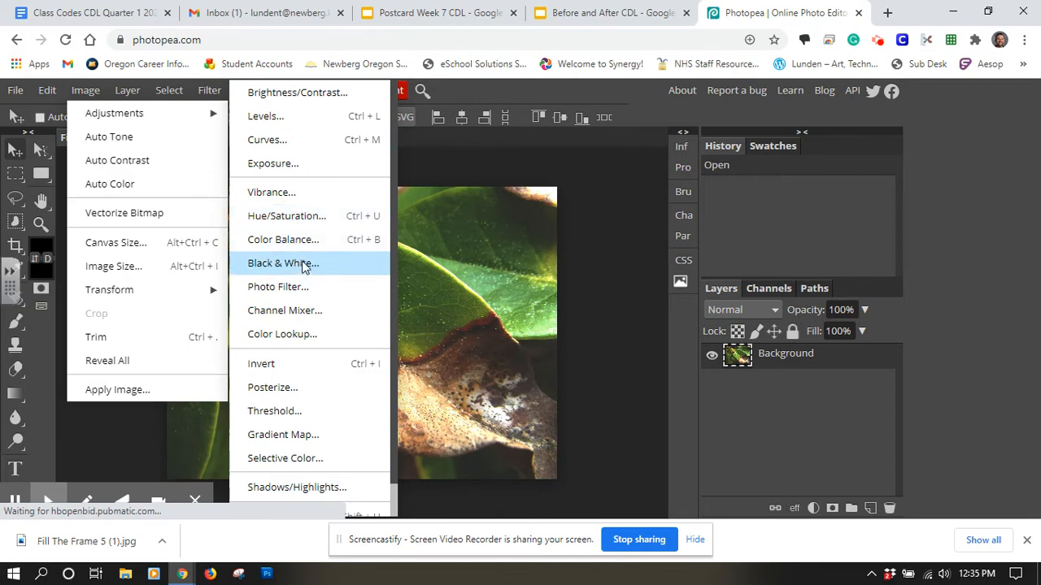
- Start a Black & White conversion, move the dialog aside and try several Green levels
left_click(283, 263)
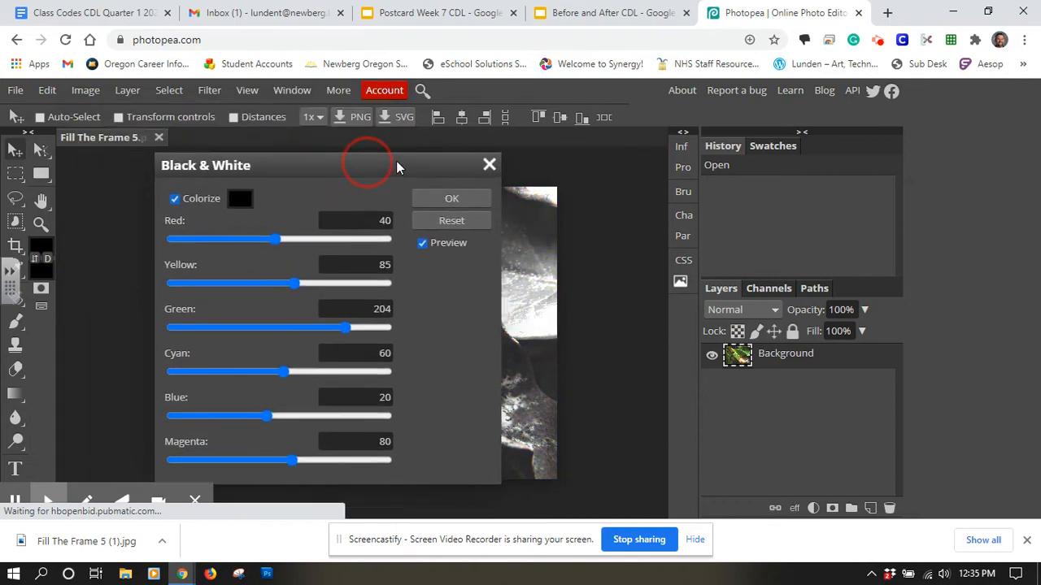
left_click_drag(205, 165, 614, 160)
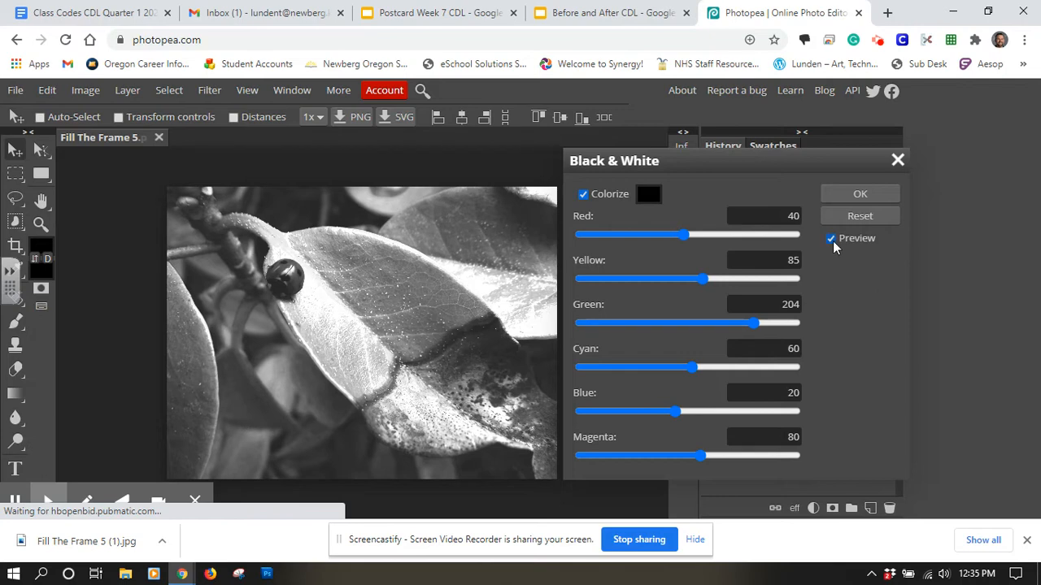
left_click_drag(754, 323, 667, 323)
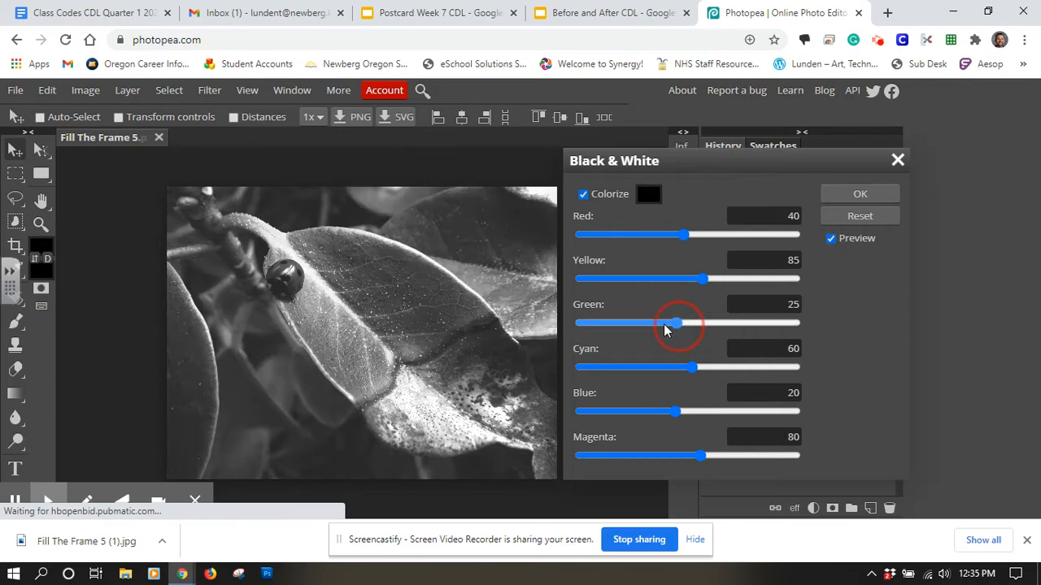
left_click_drag(679, 323, 716, 323)
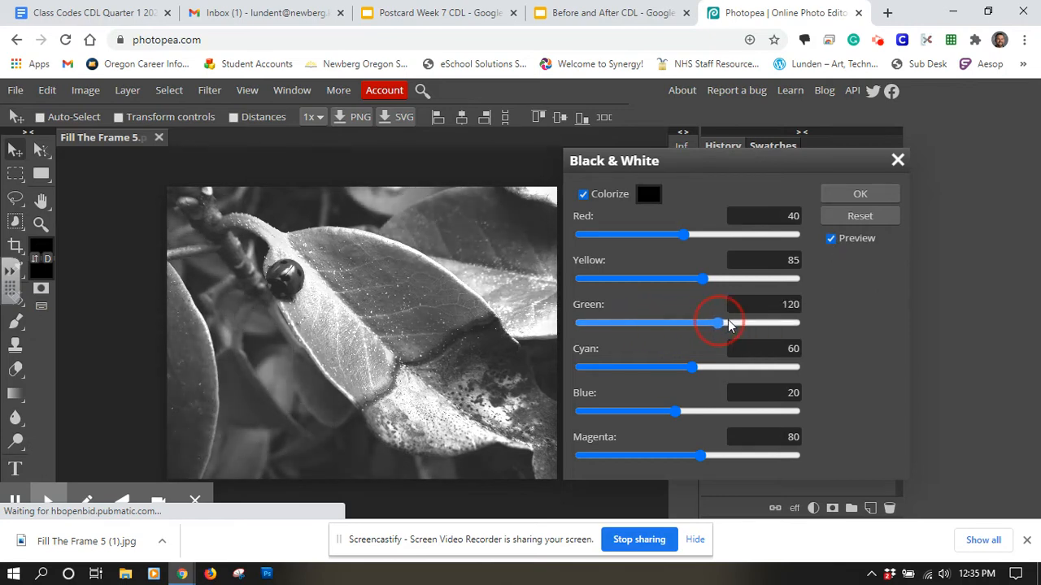
left_click_drag(716, 323, 665, 323)
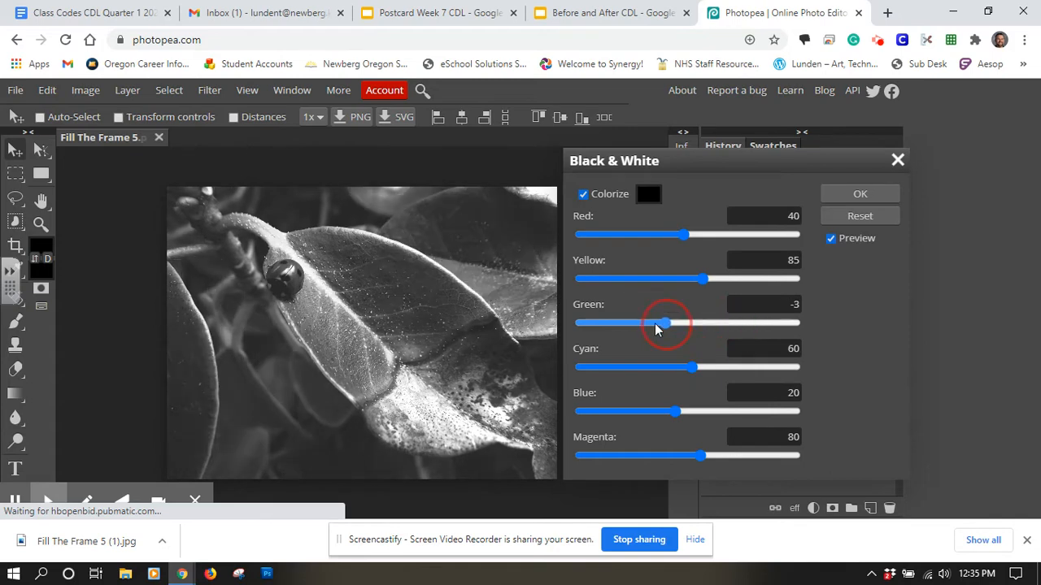
left_click_drag(665, 323, 618, 323)
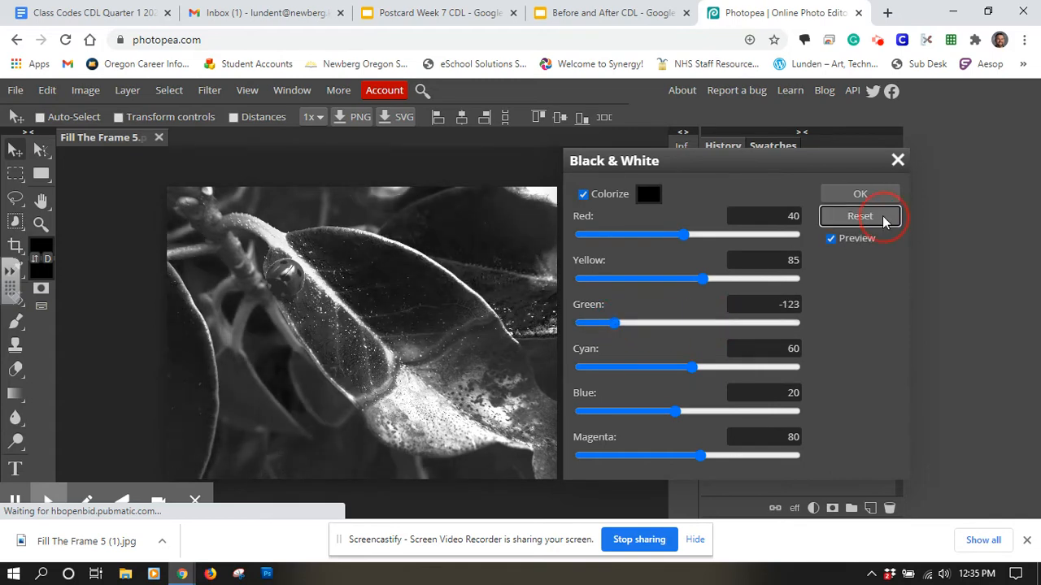
left_click_drag(615, 323, 752, 323)
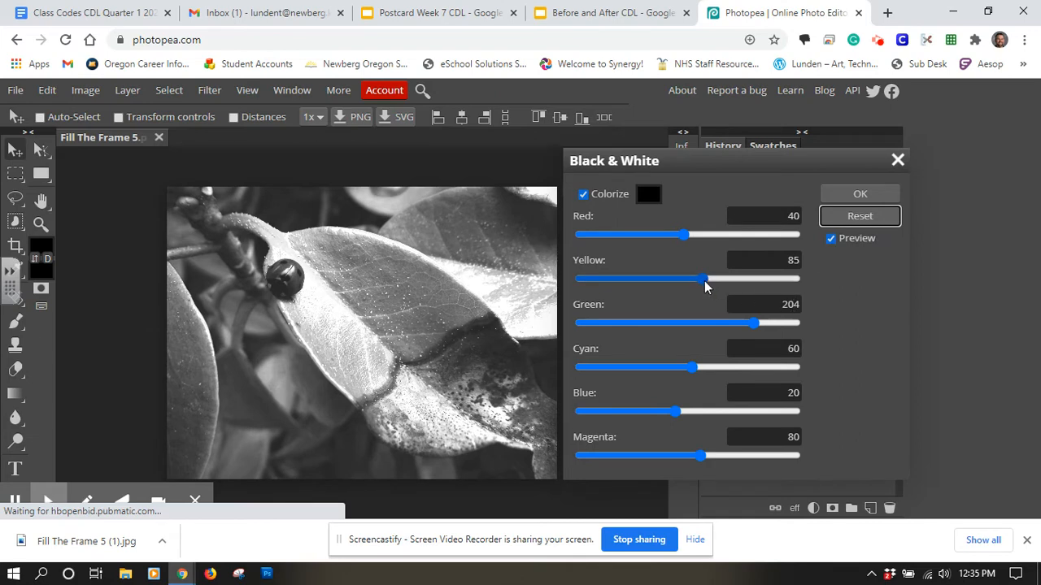
- Darken the yellow tones with the Yellow slider
left_click_drag(704, 279, 659, 279)
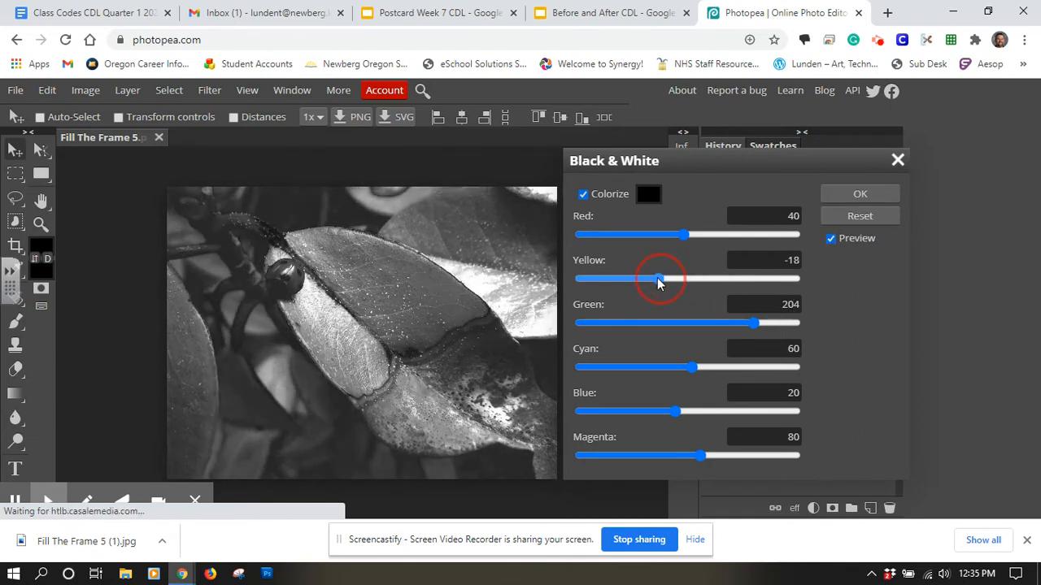
left_click_drag(659, 279, 647, 279)
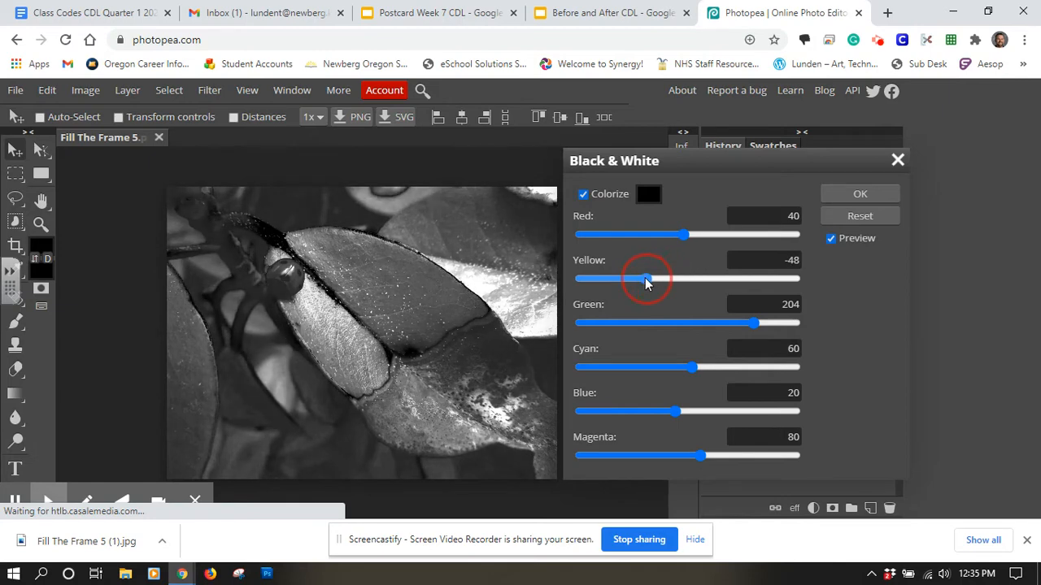
left_click_drag(647, 279, 639, 279)
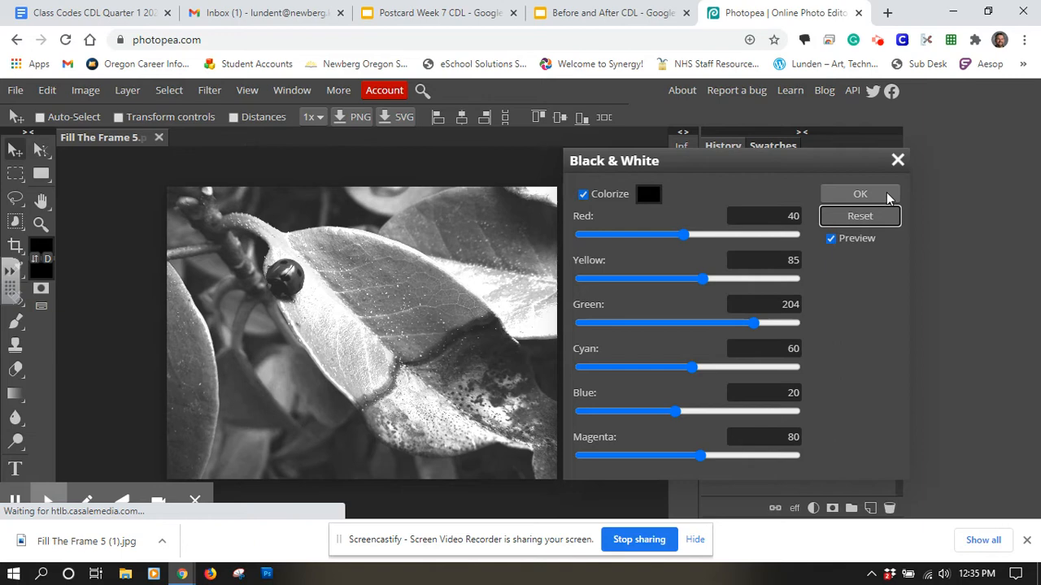
- Confirm the Black & White adjustment with OK
left_click(859, 194)
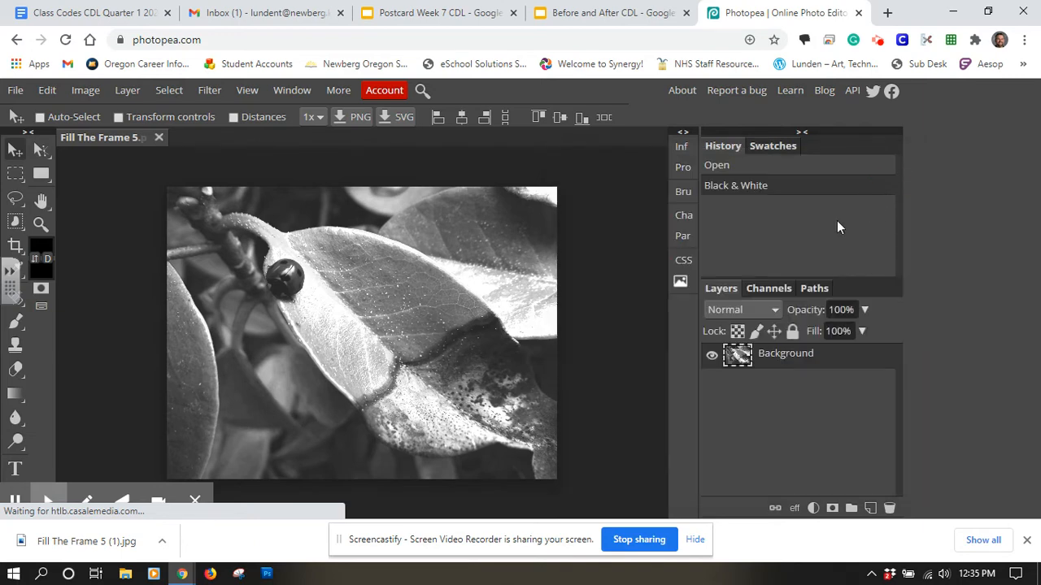
mouse_move(474, 270)
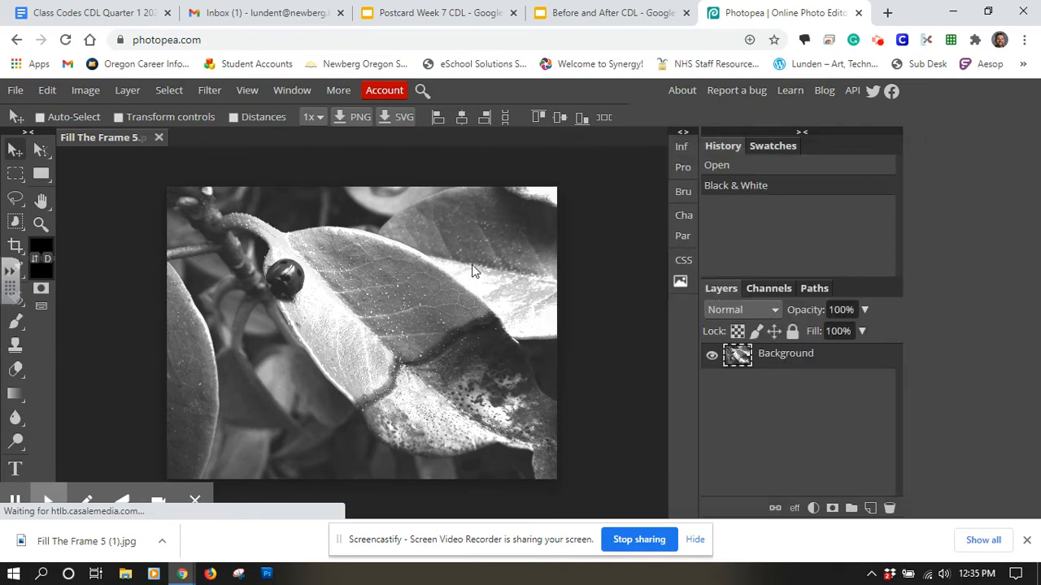
mouse_move(445, 291)
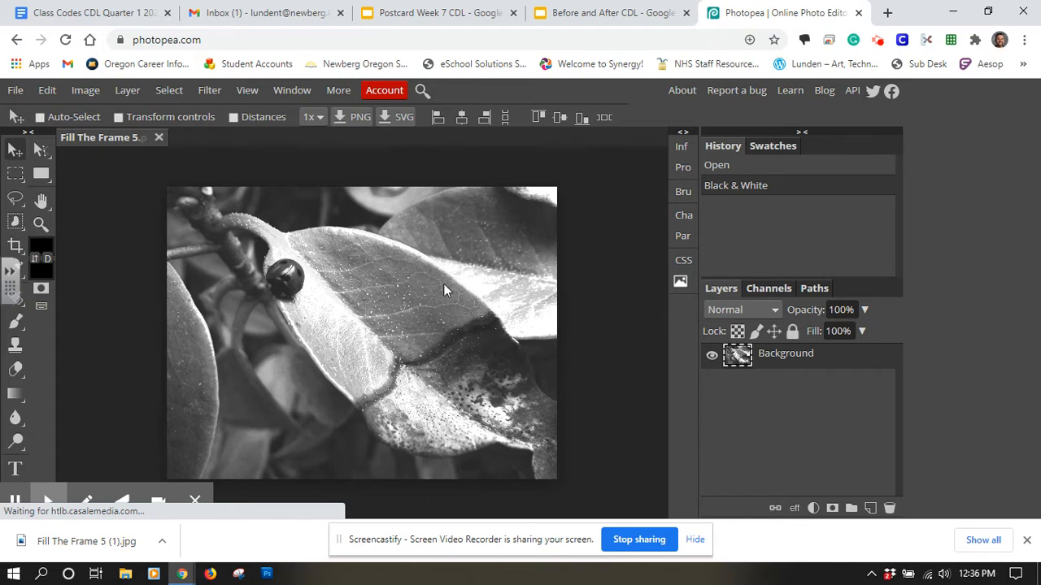
mouse_move(253, 279)
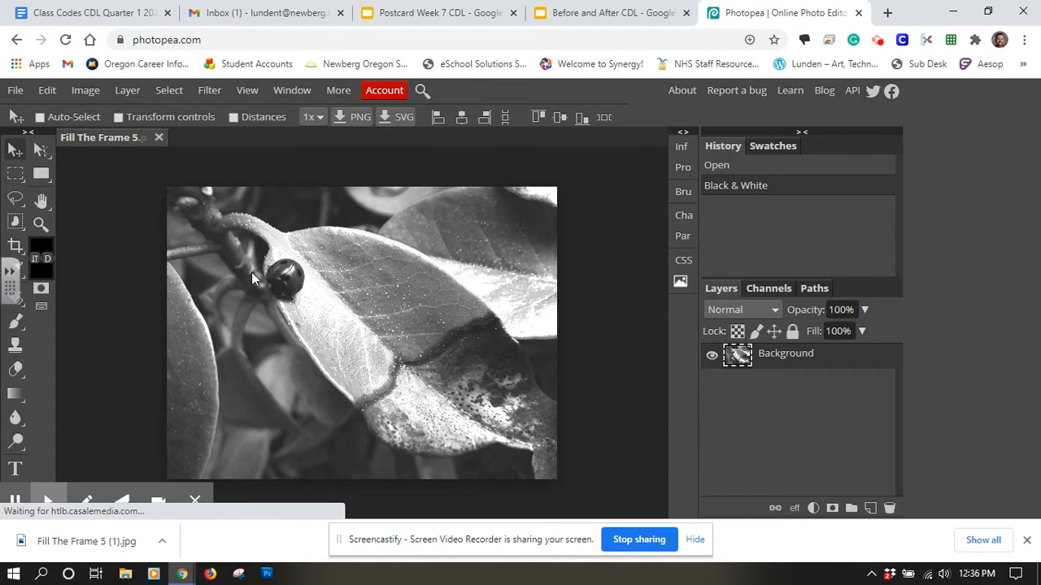
mouse_move(85, 90)
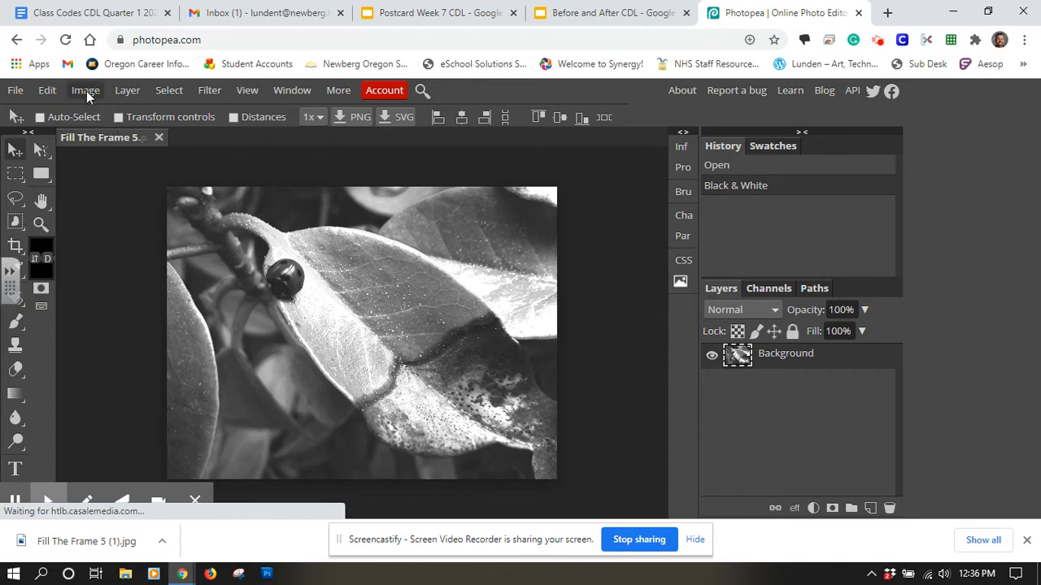
- Open Brightness/Contrast from the Image > Adjustments menu
left_click(85, 90)
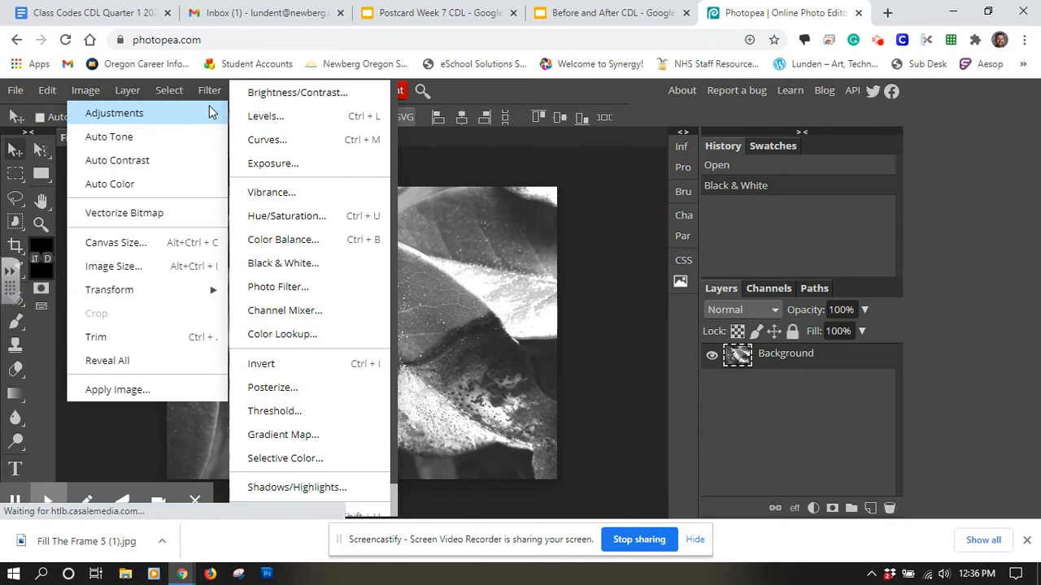
mouse_move(297, 92)
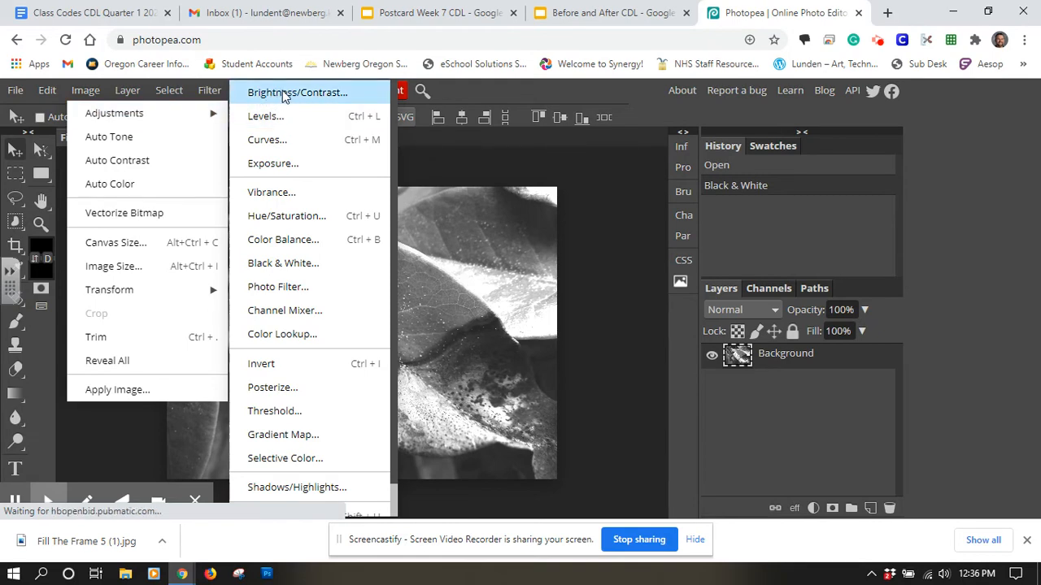
left_click(297, 92)
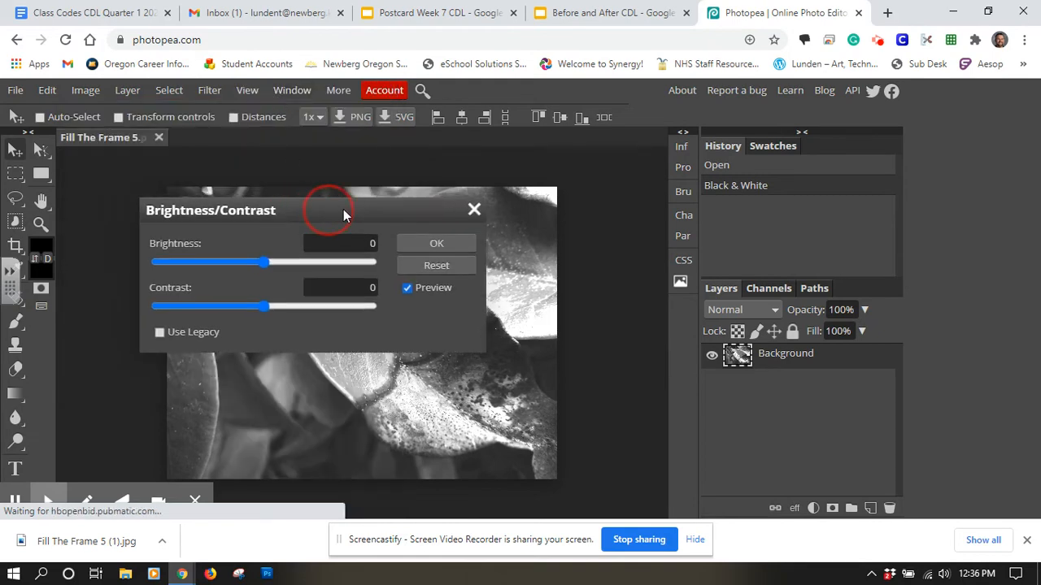
- Move the dialog off the photo and set brightness to -36
left_click_drag(210, 210, 672, 162)
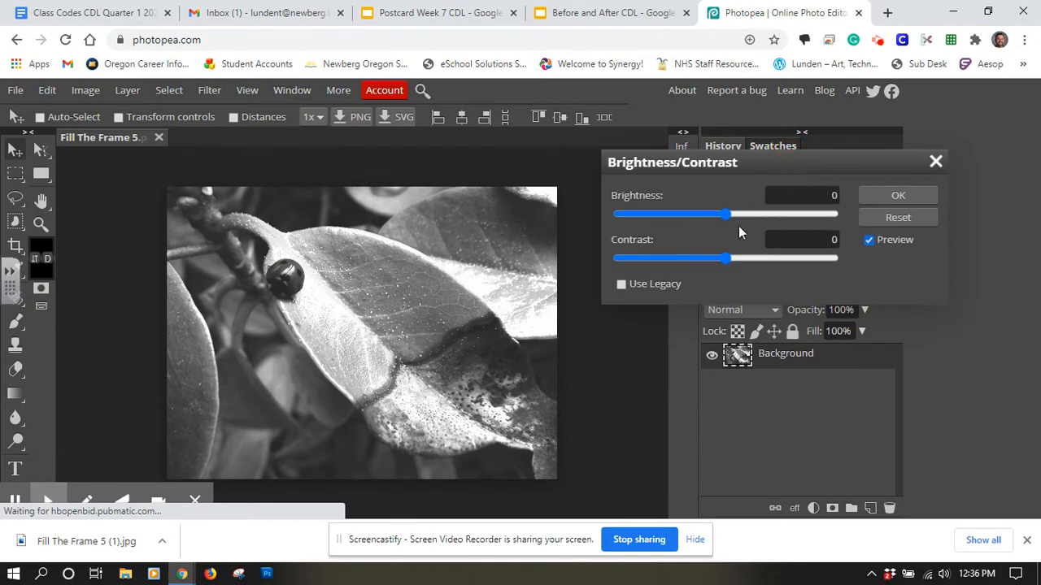
left_click_drag(727, 214, 738, 214)
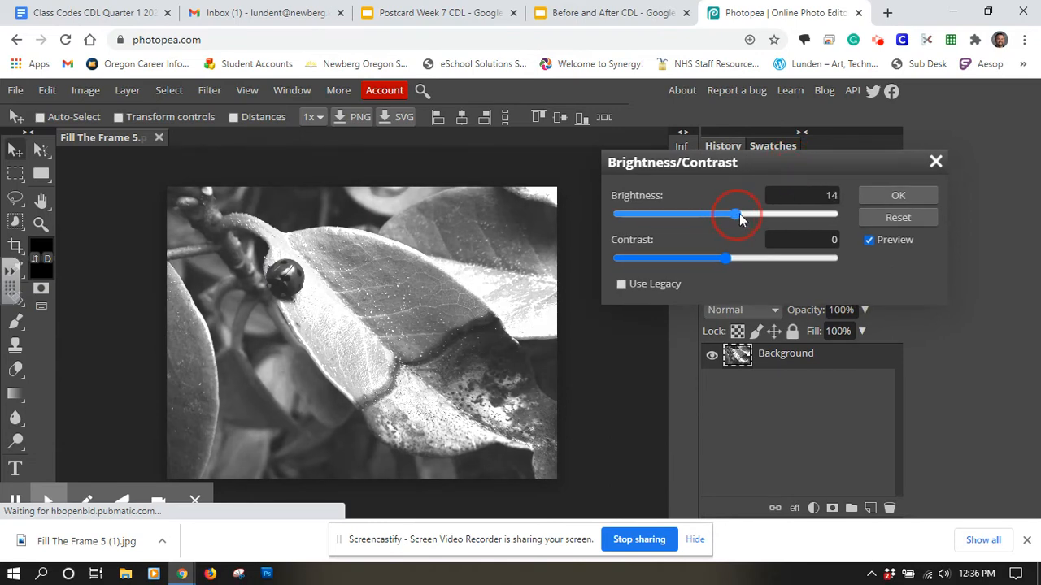
left_click_drag(736, 214, 724, 213)
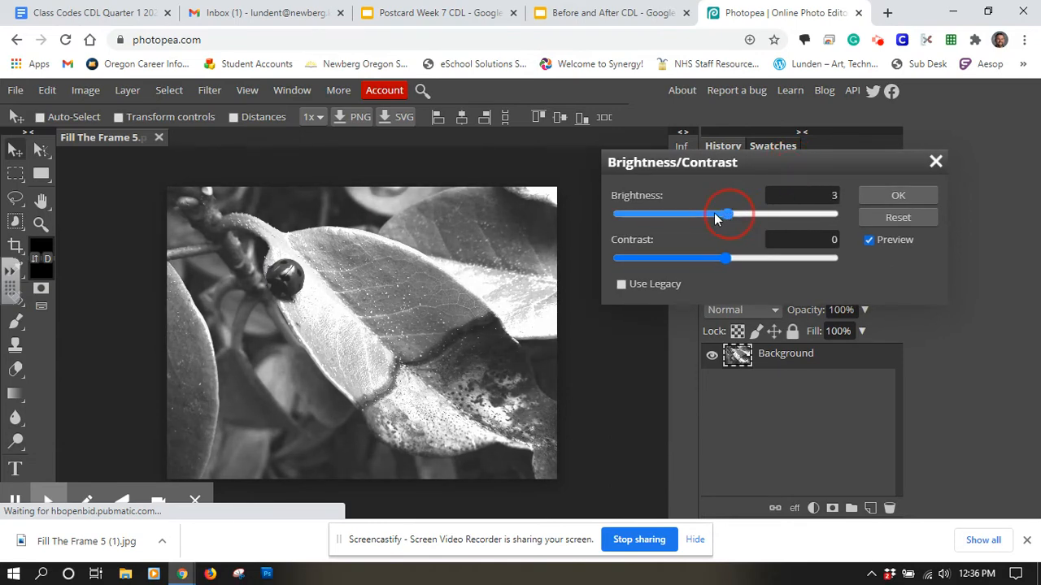
left_click_drag(724, 214, 703, 213)
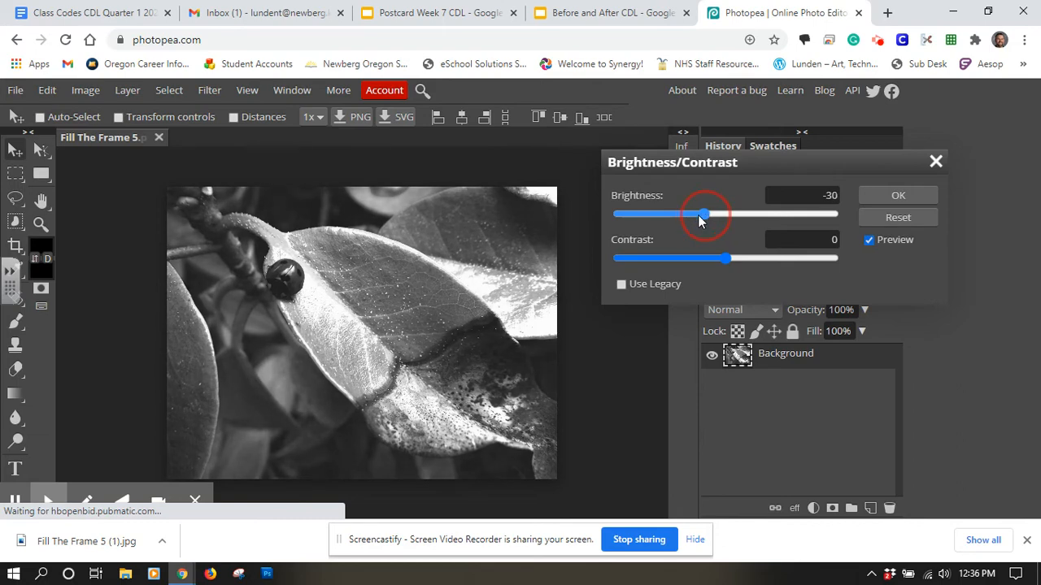
left_click_drag(704, 214, 697, 214)
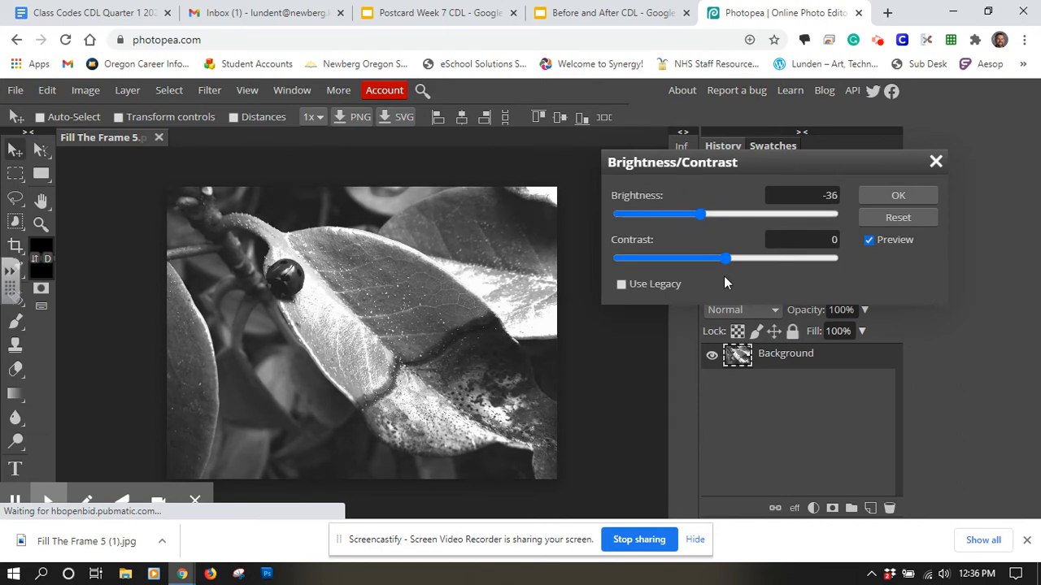
- Raise contrast to 47, compare with Preview toggled, and apply
left_click_drag(727, 258, 758, 257)
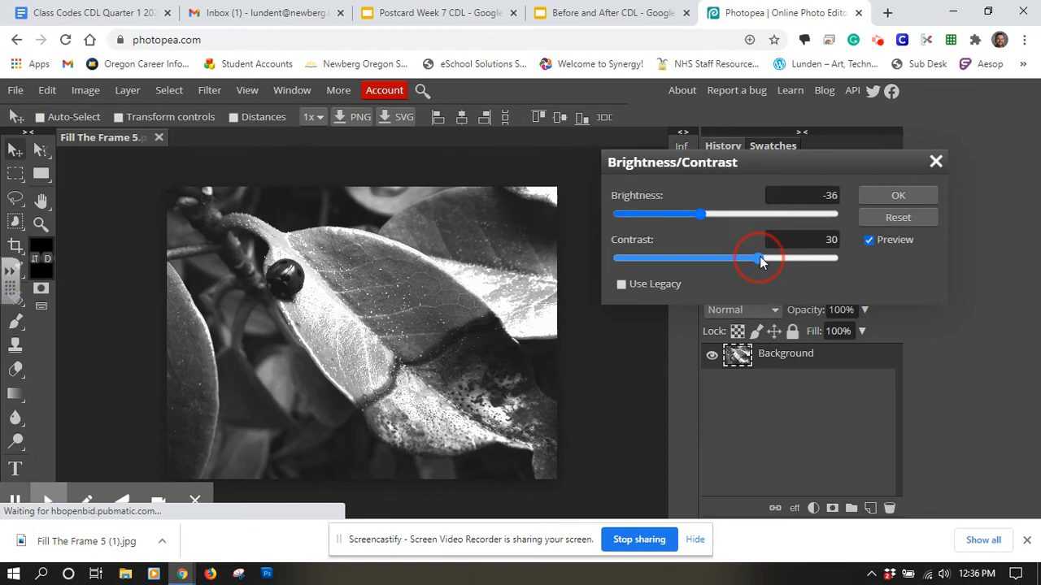
left_click_drag(758, 259, 774, 258)
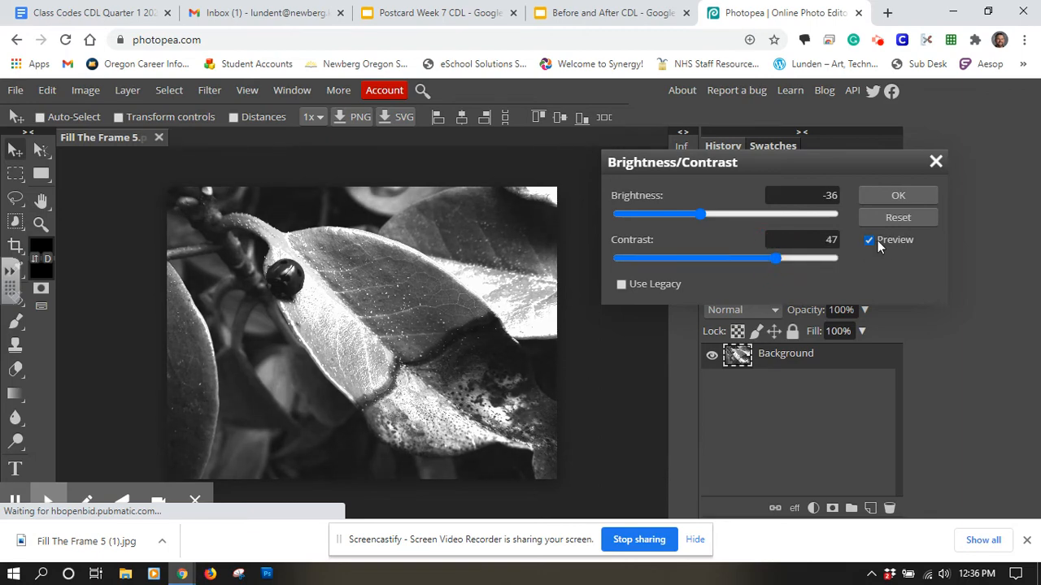
left_click(868, 240)
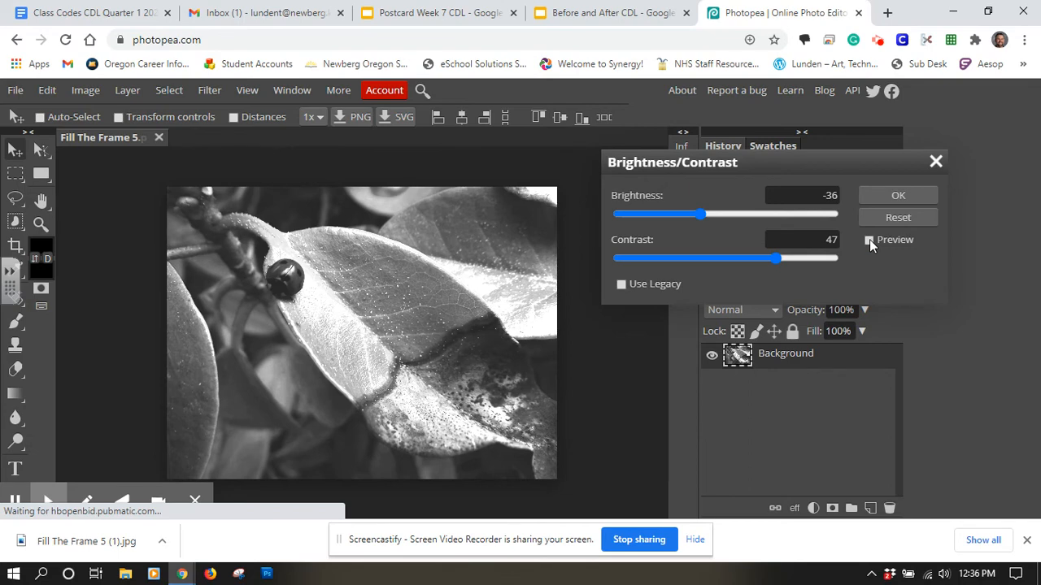
left_click(869, 239)
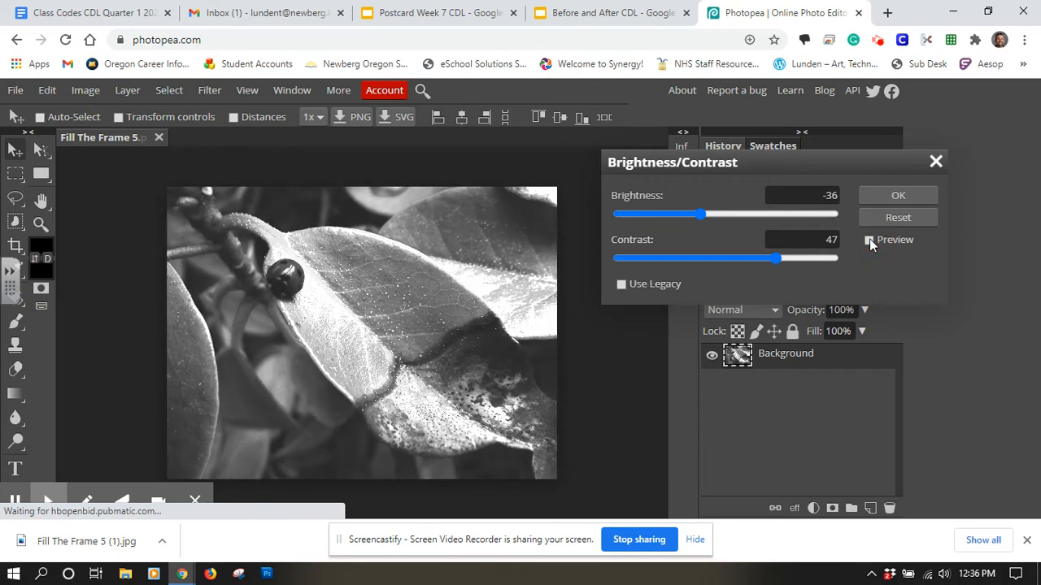
left_click(868, 240)
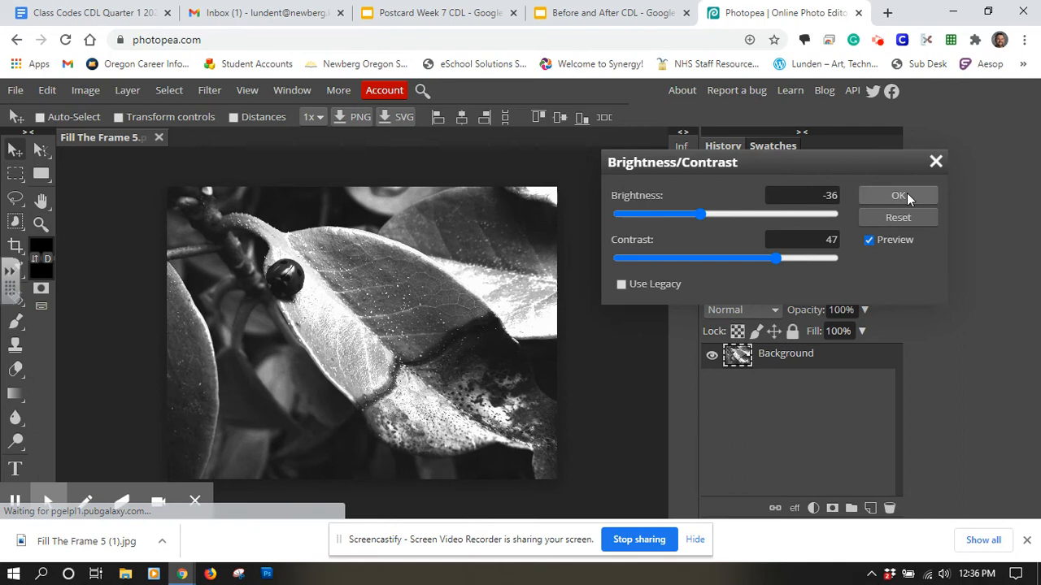
left_click(898, 195)
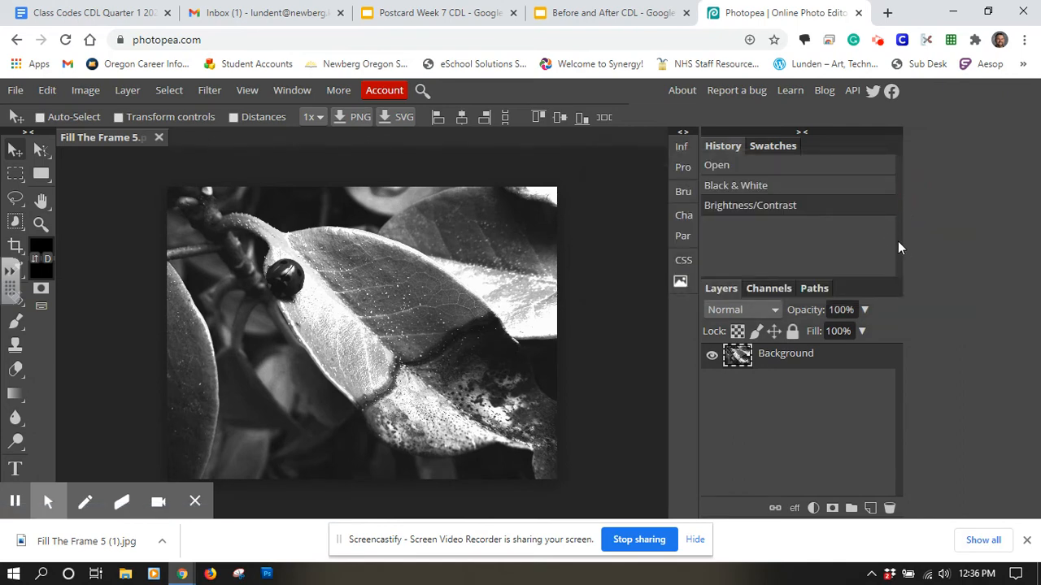
mouse_move(253, 193)
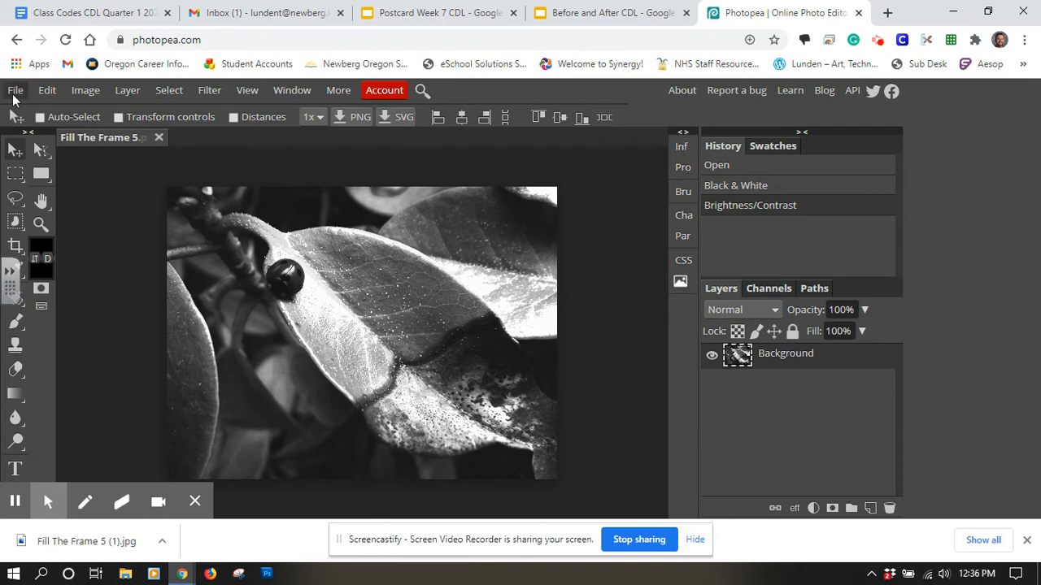
- Choose File > Export as > JPG to open the JPG export settings
left_click(14, 90)
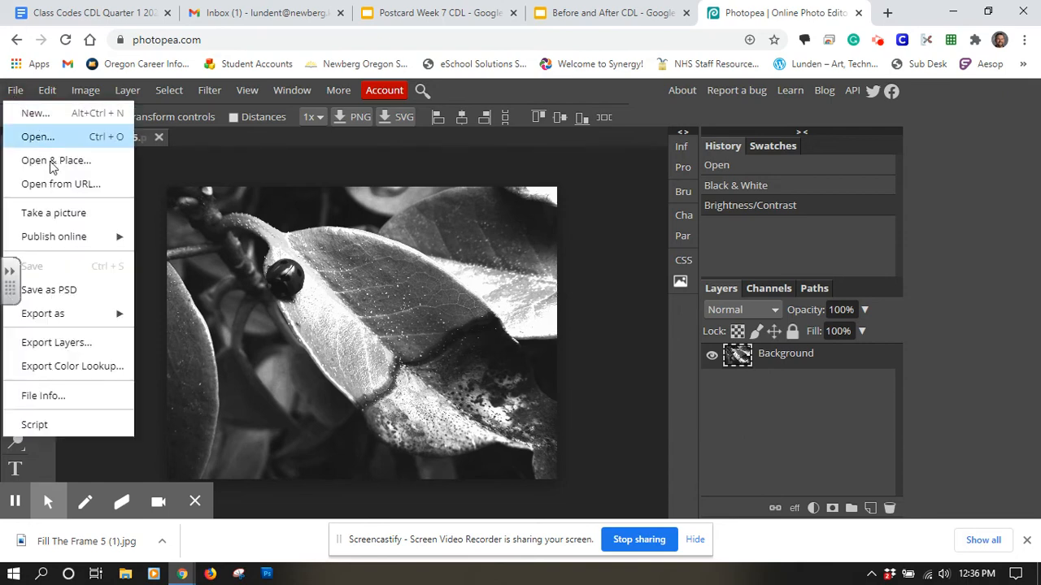
mouse_move(49, 290)
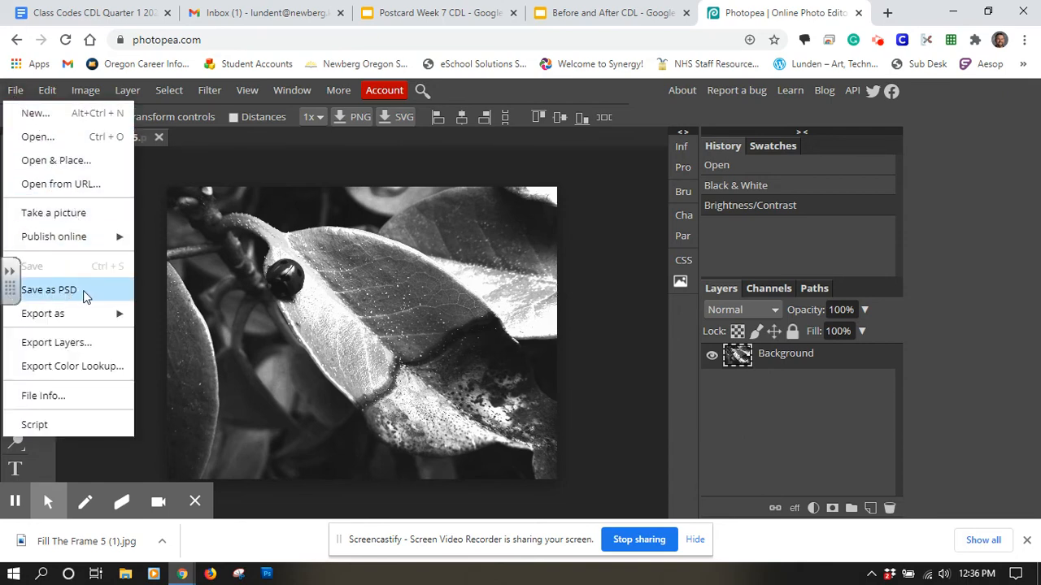
left_click(42, 314)
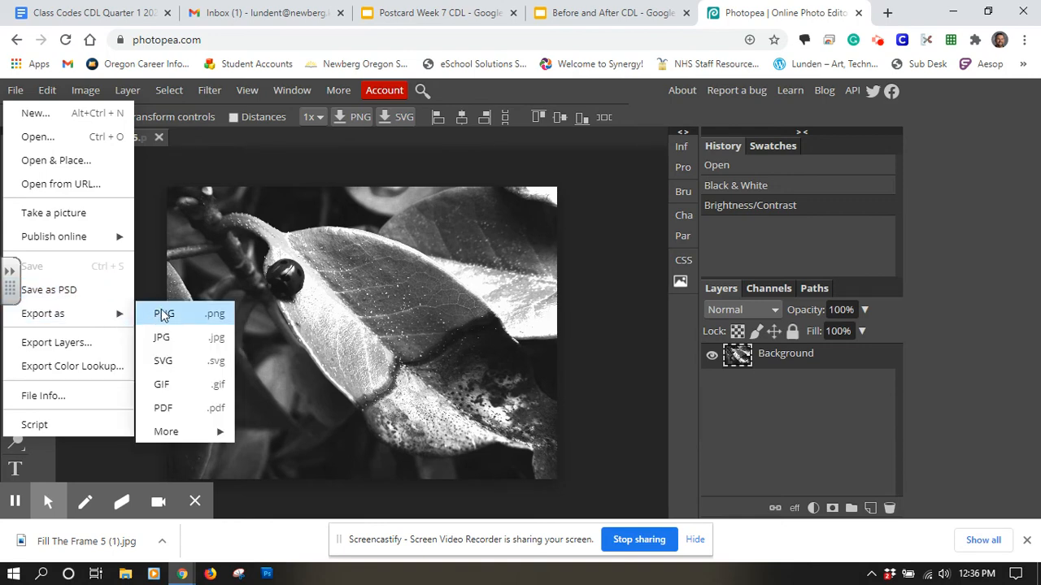
mouse_move(177, 318)
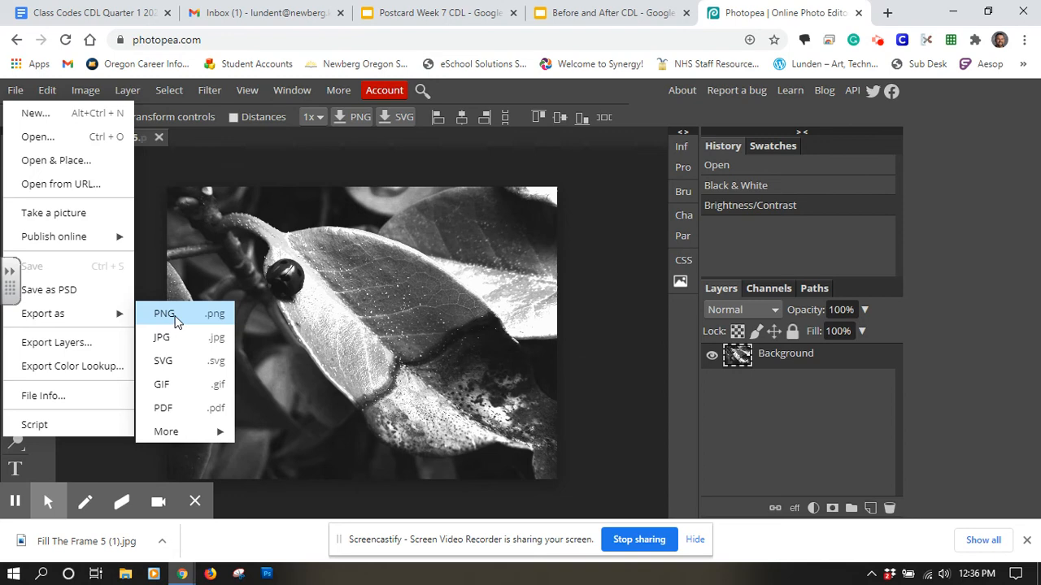
mouse_move(161, 336)
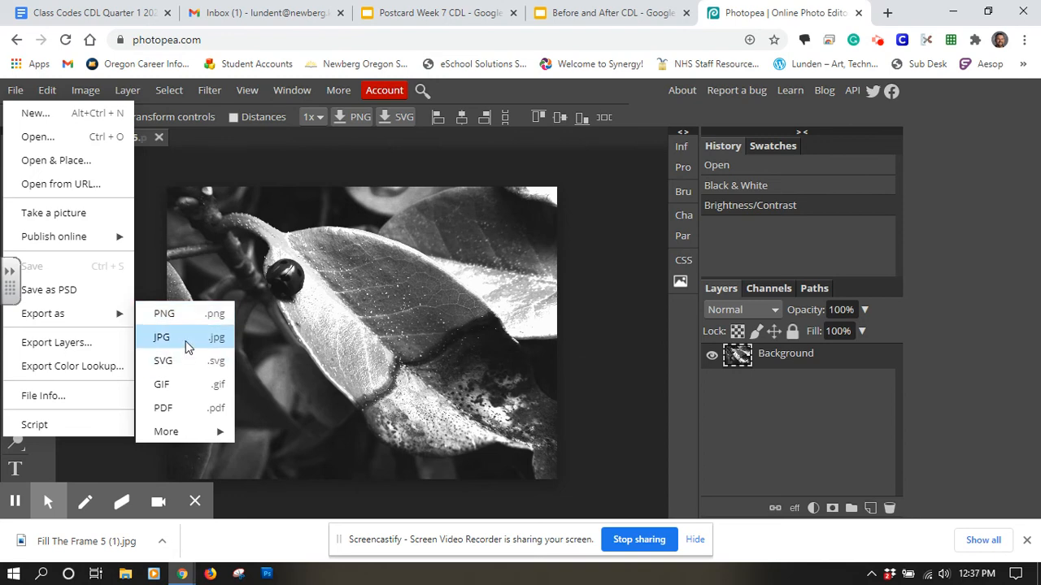
left_click(161, 336)
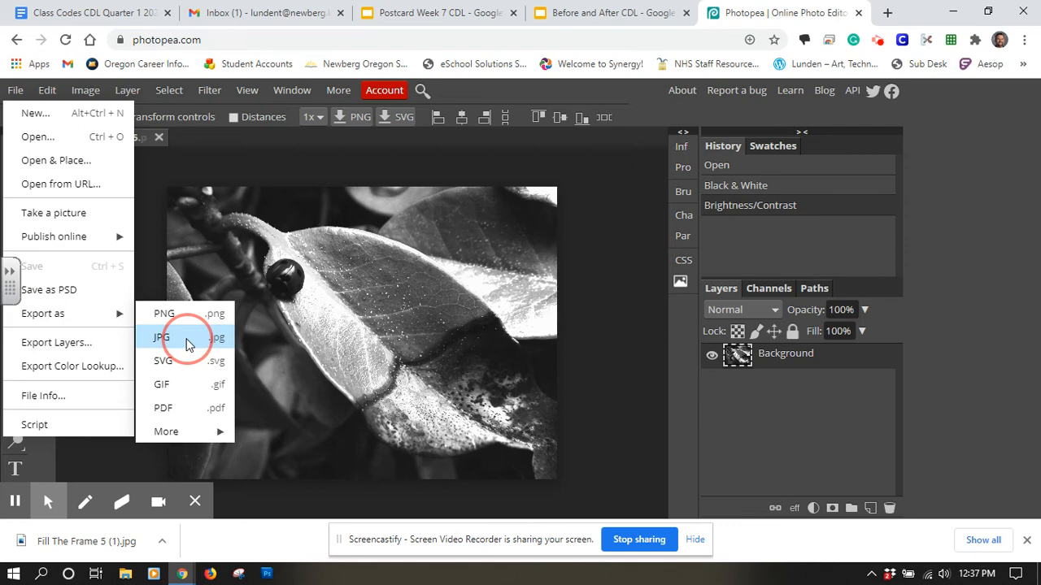
left_click(161, 337)
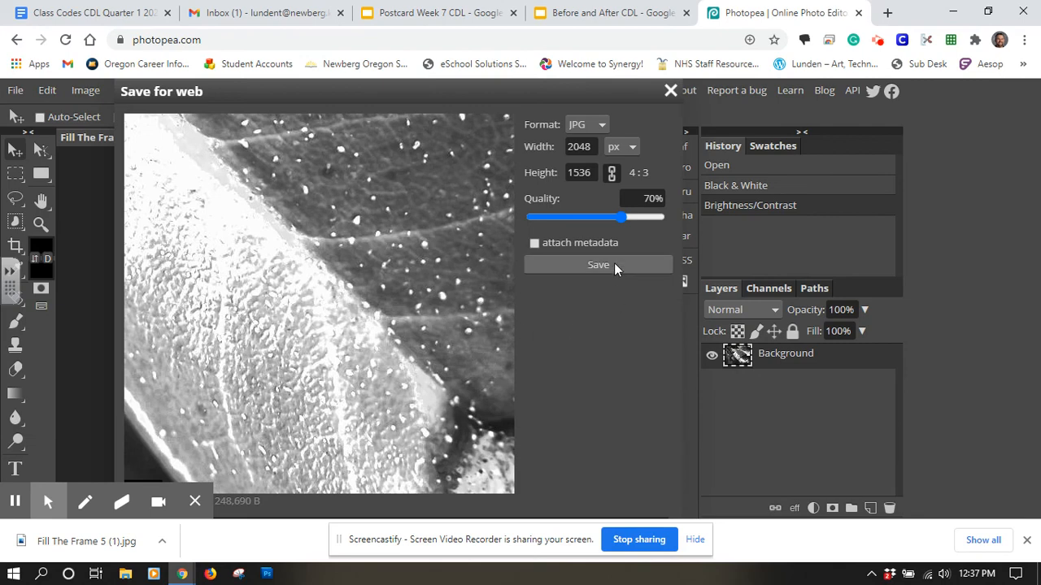
- Save the 2048×1536, 70% quality JPG as 'Fill The Frame 5 (2).jpg'
left_click(597, 264)
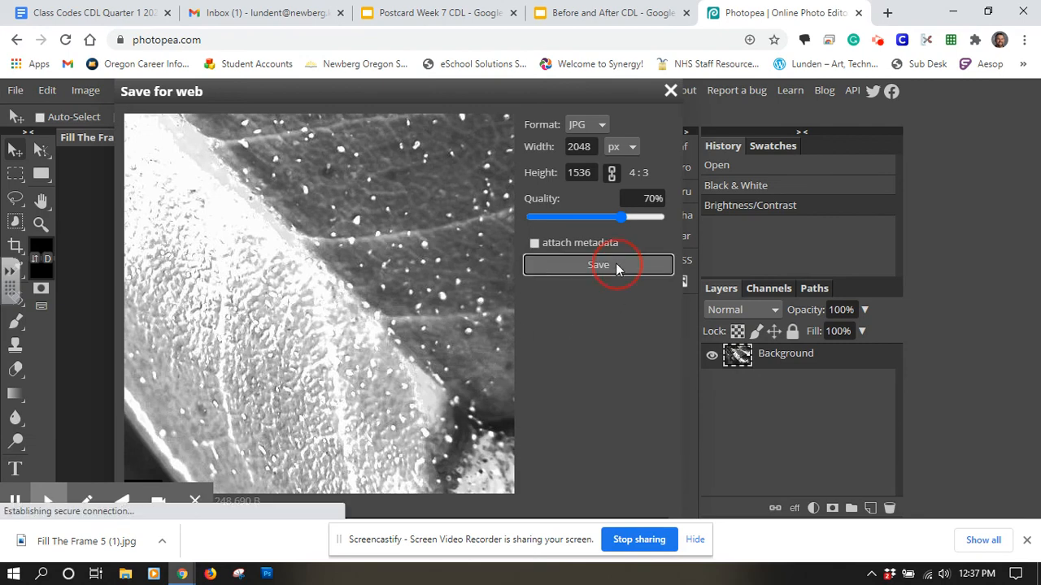
left_click(598, 264)
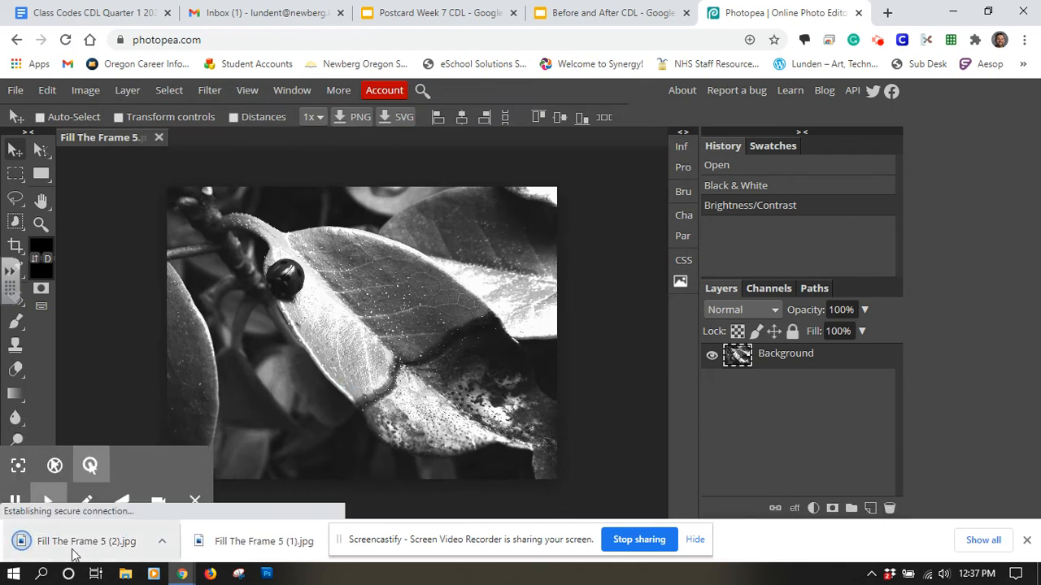
mouse_move(77, 545)
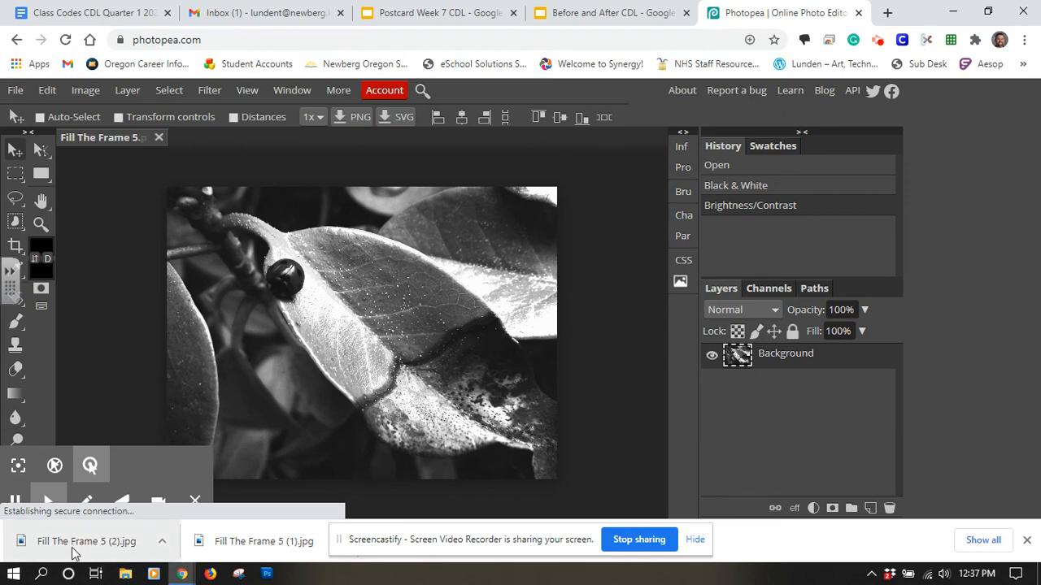
mouse_move(236, 349)
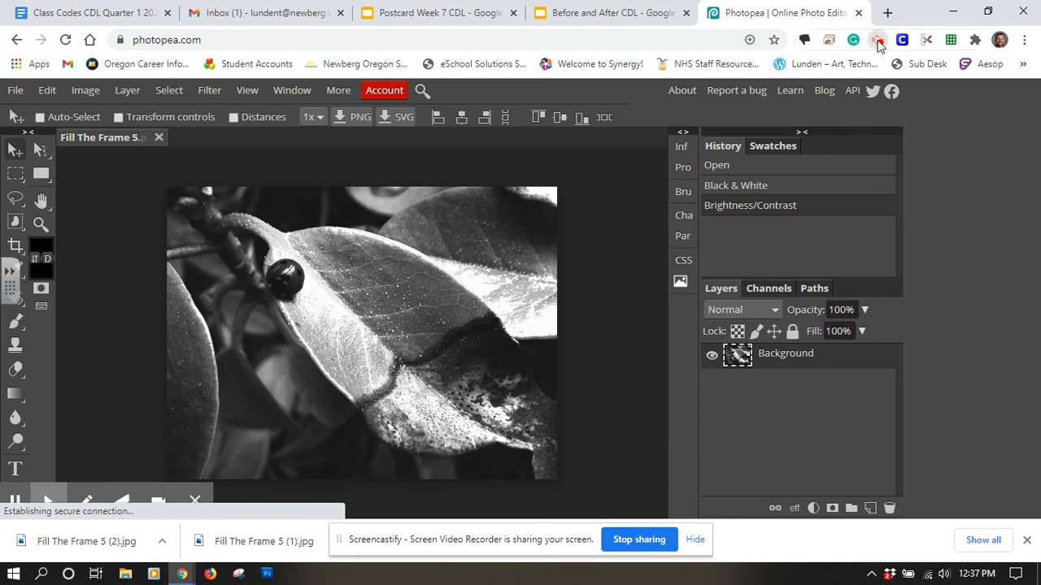
- Open the Screencastify extension panel after the 'Fill The Frame 5 (2).jpg' download finishes
left_click(877, 40)
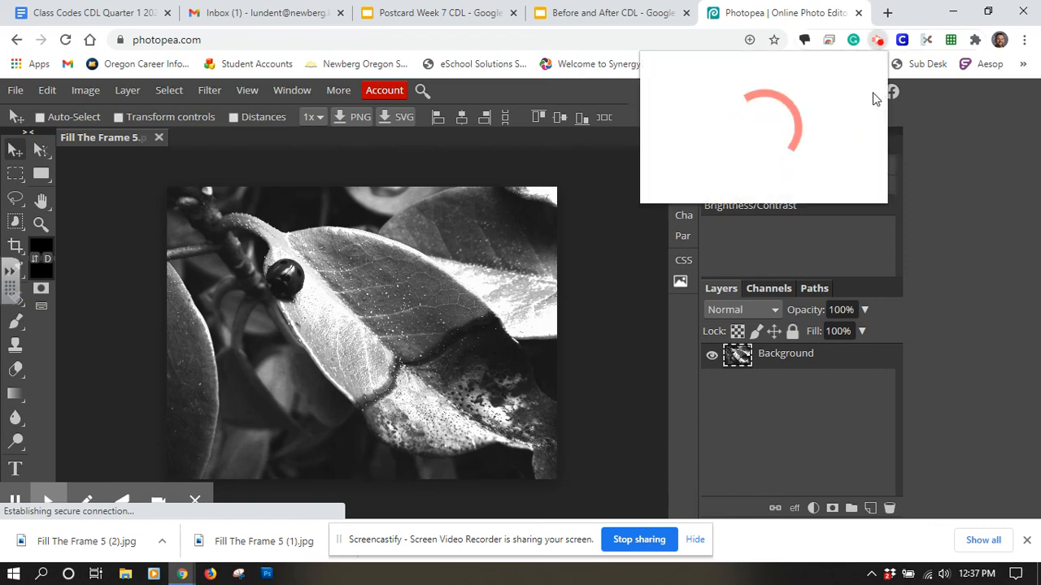